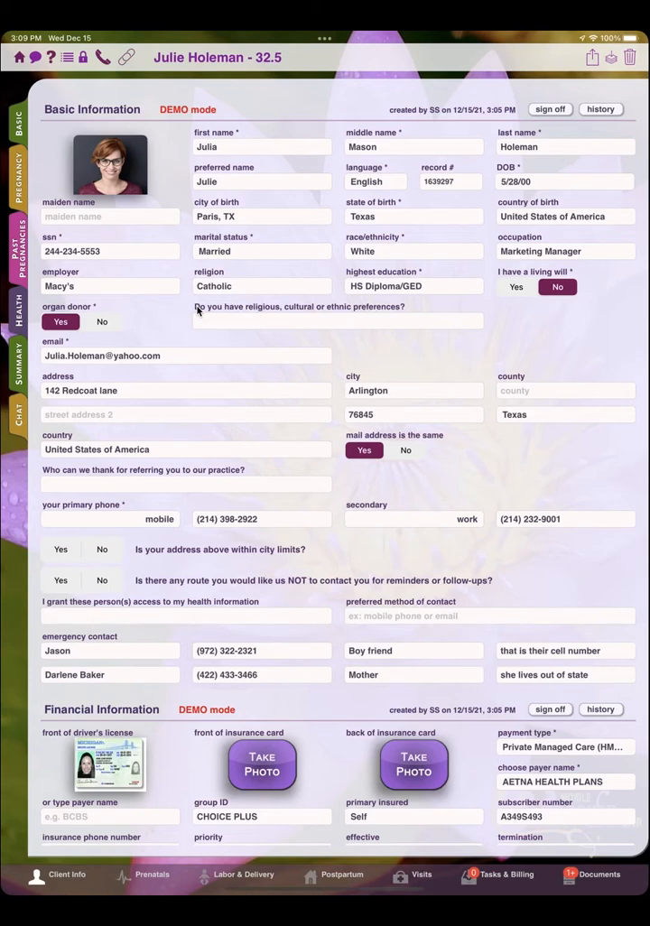
pyautogui.moveTo(201, 310)
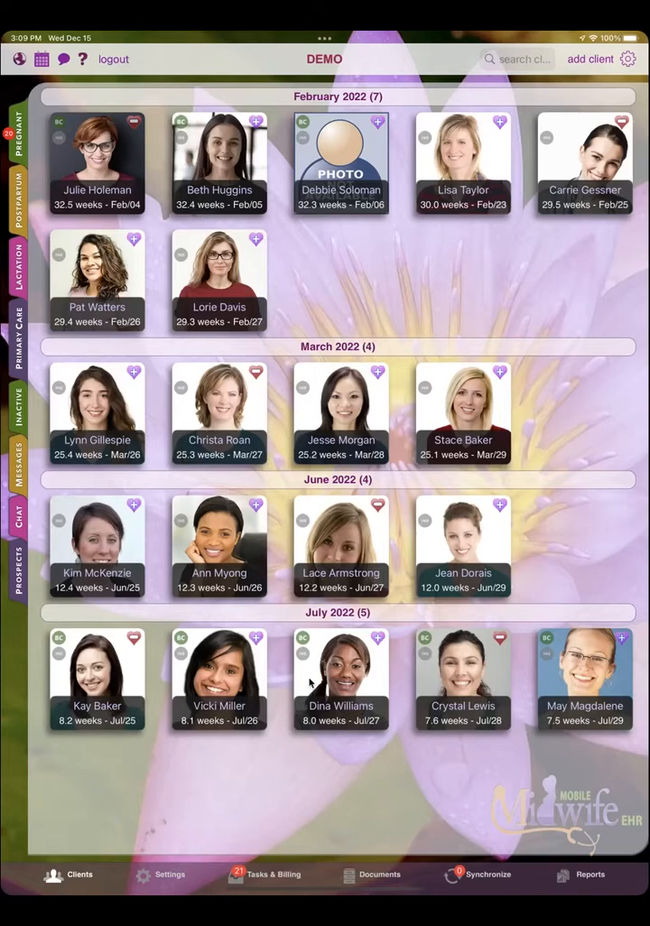
pyautogui.moveTo(182, 883)
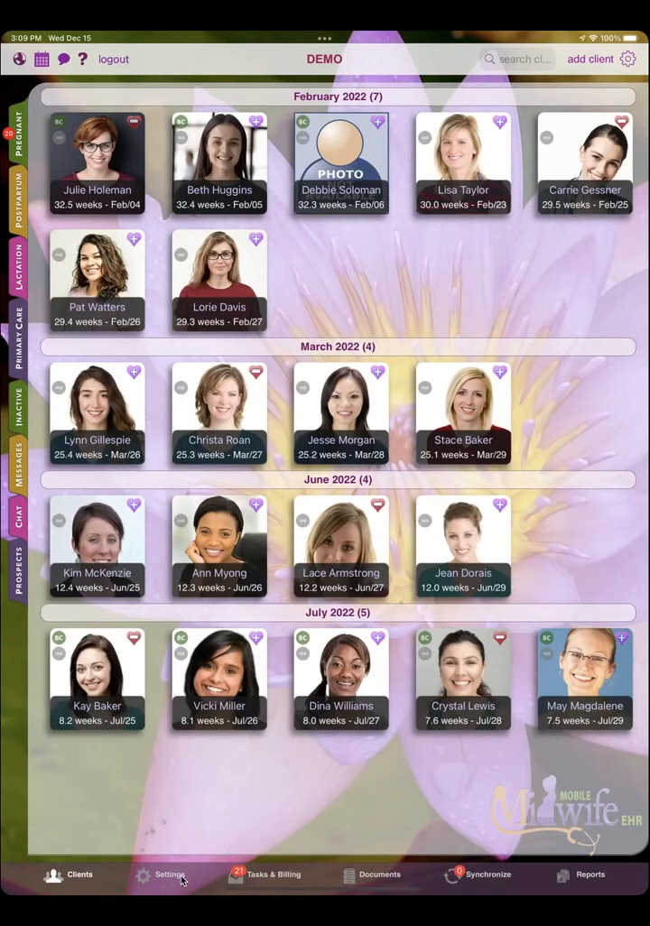
# Open Customize Forms from Settings, dismiss the Quick Tip, and show the field customization choices.
pyautogui.click(163, 874)
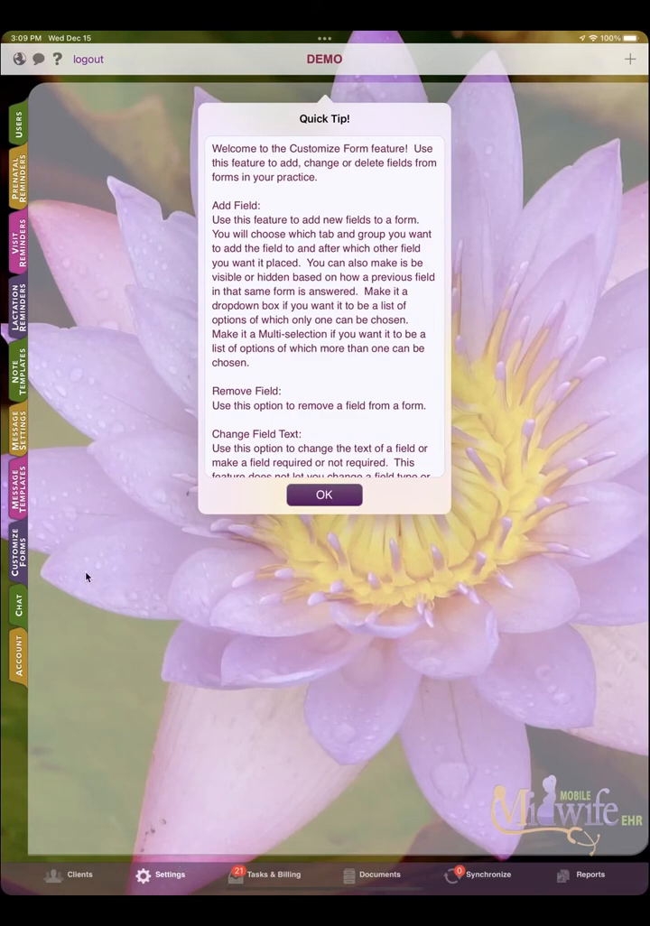
pyautogui.click(323, 495)
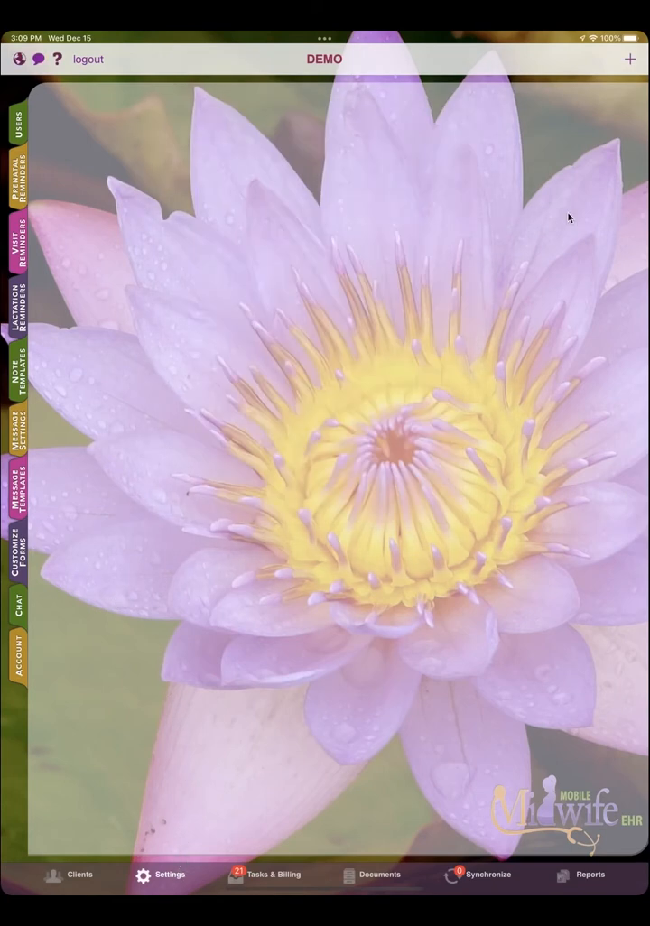
pyautogui.click(630, 58)
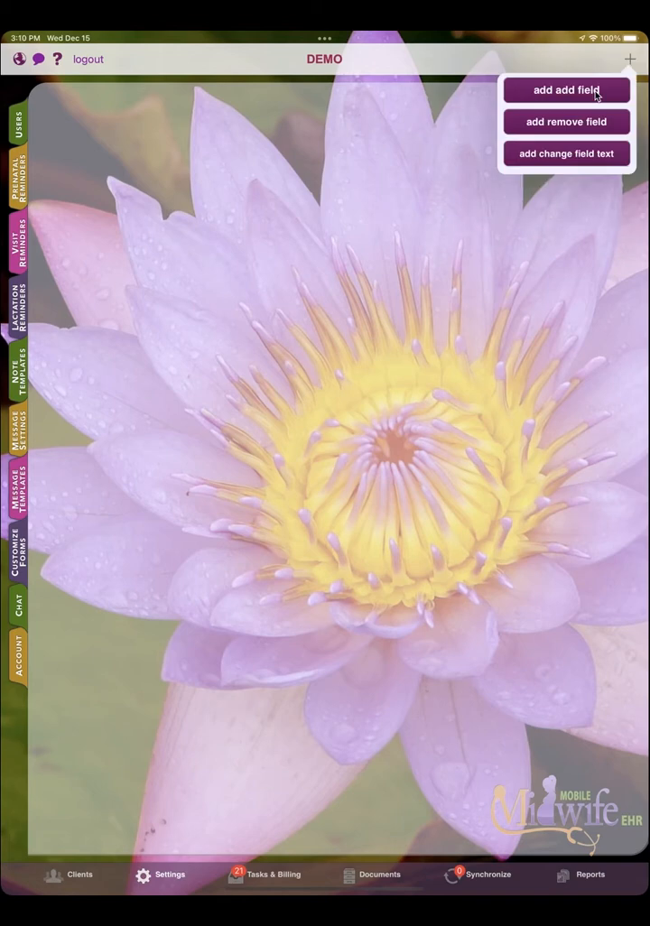
pyautogui.moveTo(570, 122)
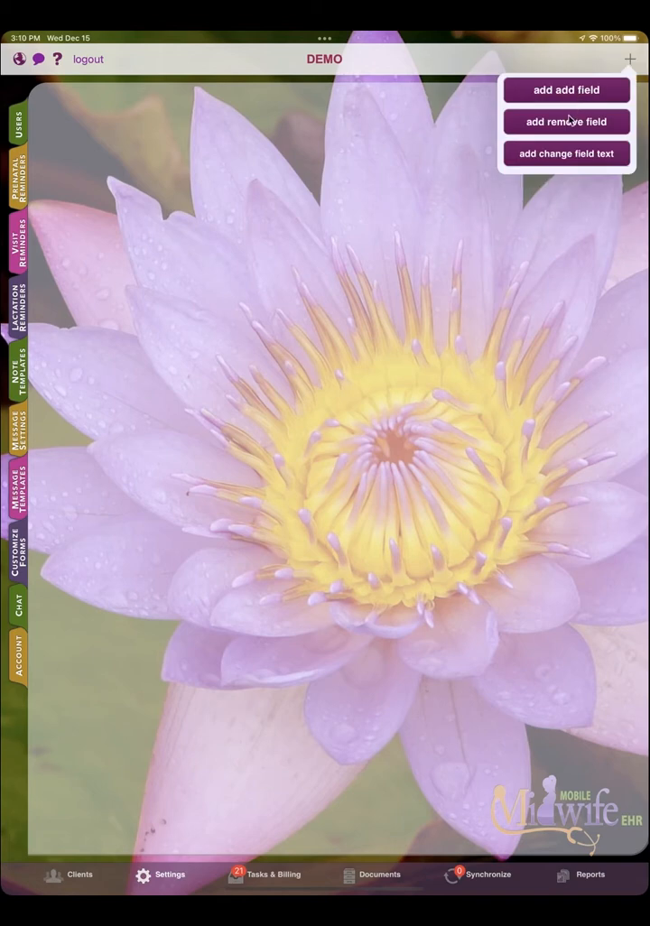
# Mark 'highest education' in Basic > Basic Information for removal and save it.
pyautogui.click(566, 121)
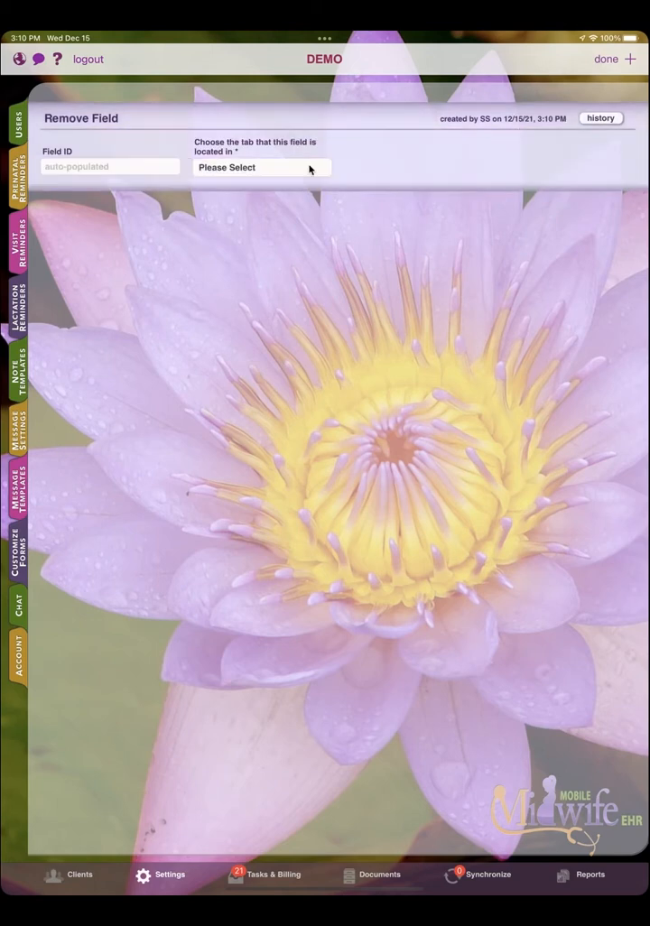
pyautogui.click(261, 167)
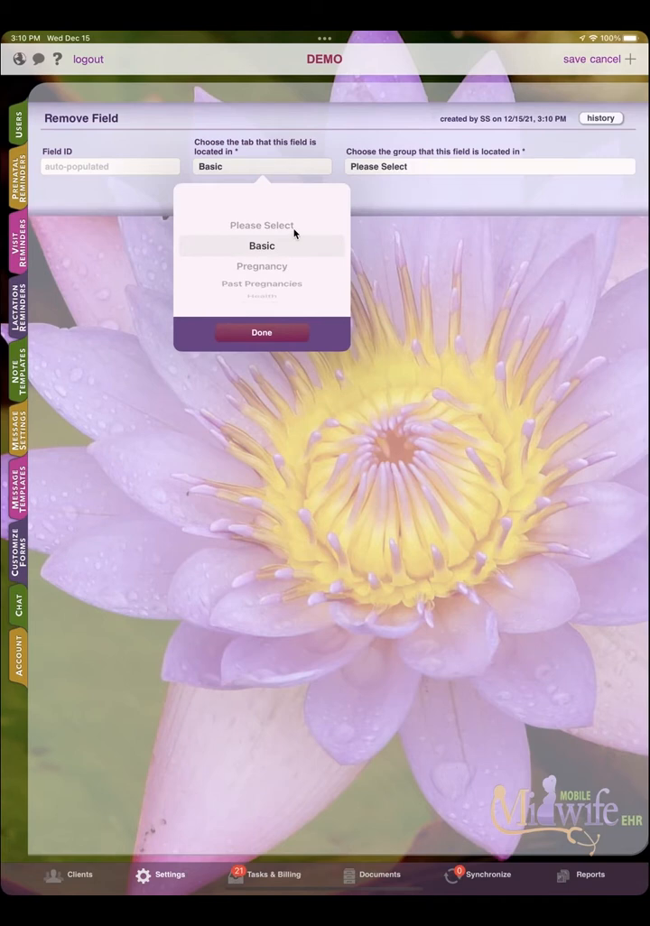
pyautogui.moveTo(382, 195)
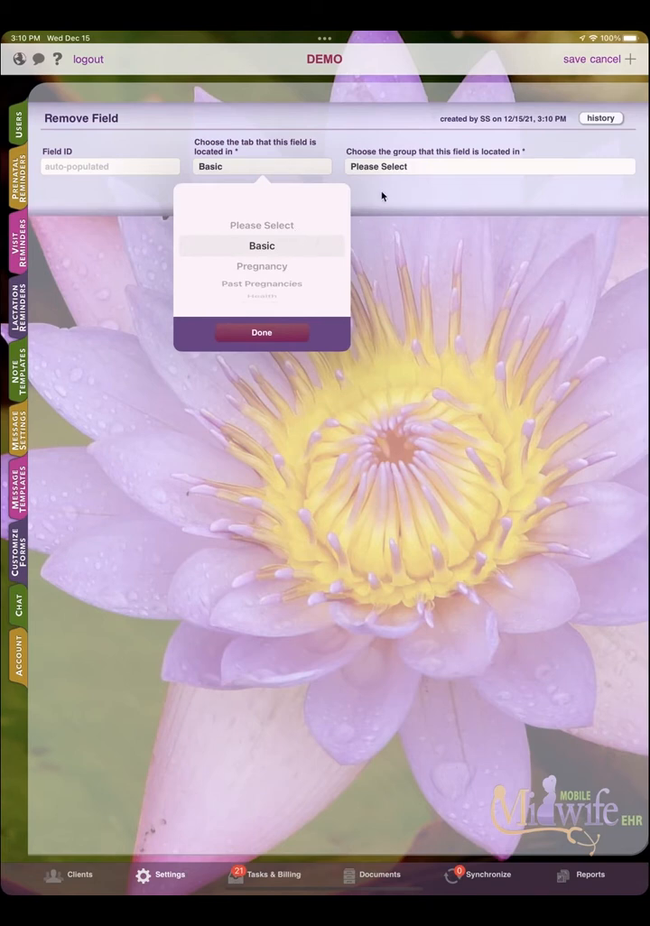
pyautogui.click(489, 166)
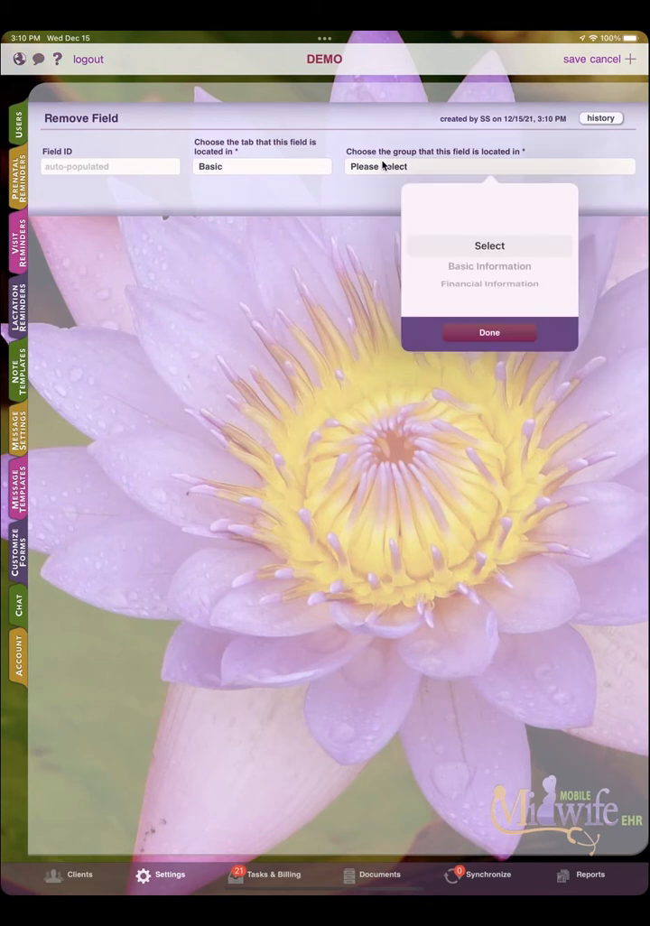
pyautogui.click(489, 265)
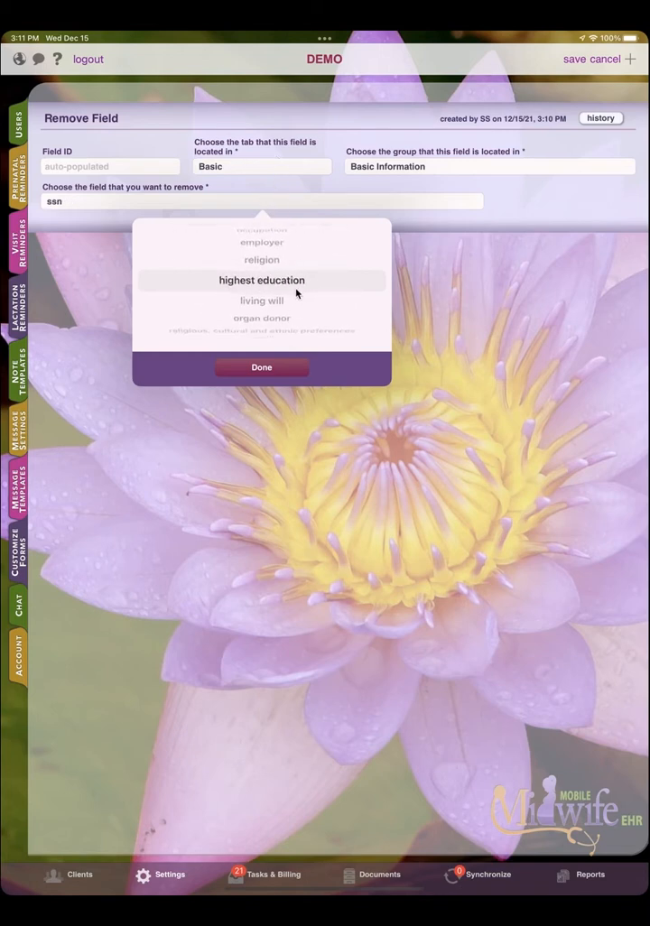
pyautogui.click(261, 279)
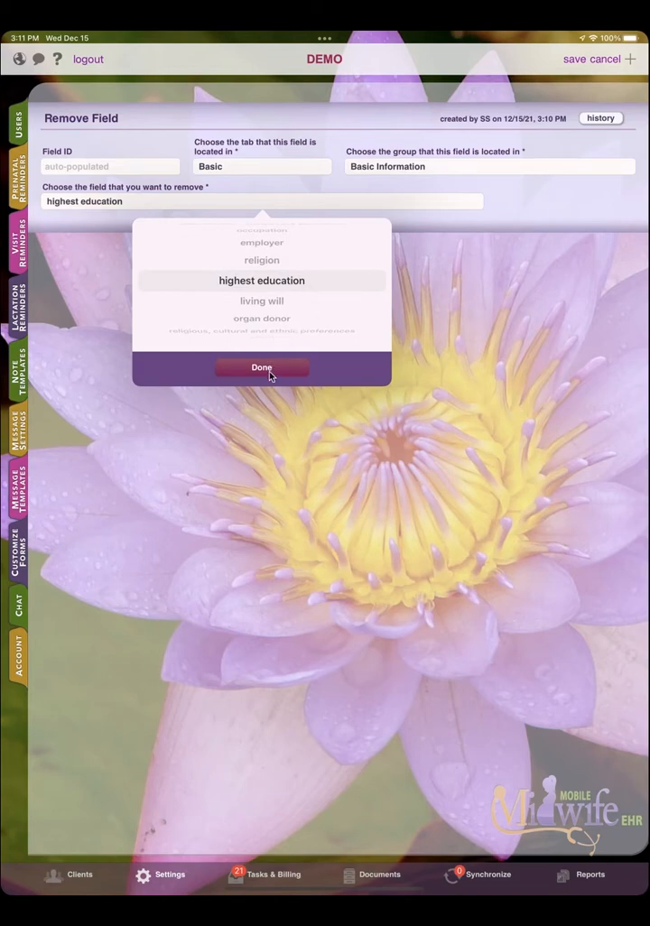
pyautogui.click(261, 368)
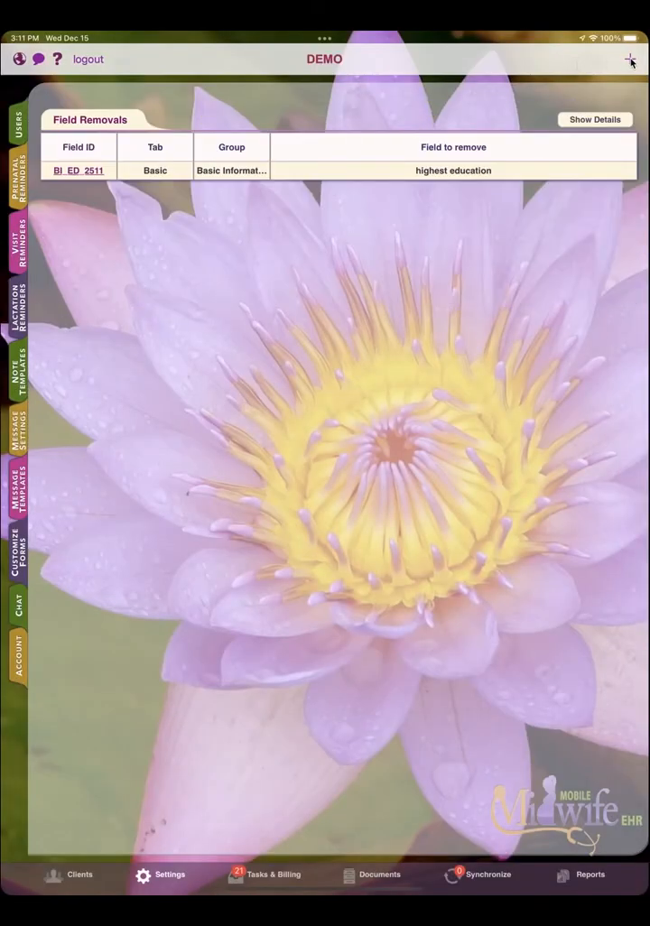
# Start a Text Field addition in Basic > Basic Information, placed after religion.
pyautogui.click(631, 59)
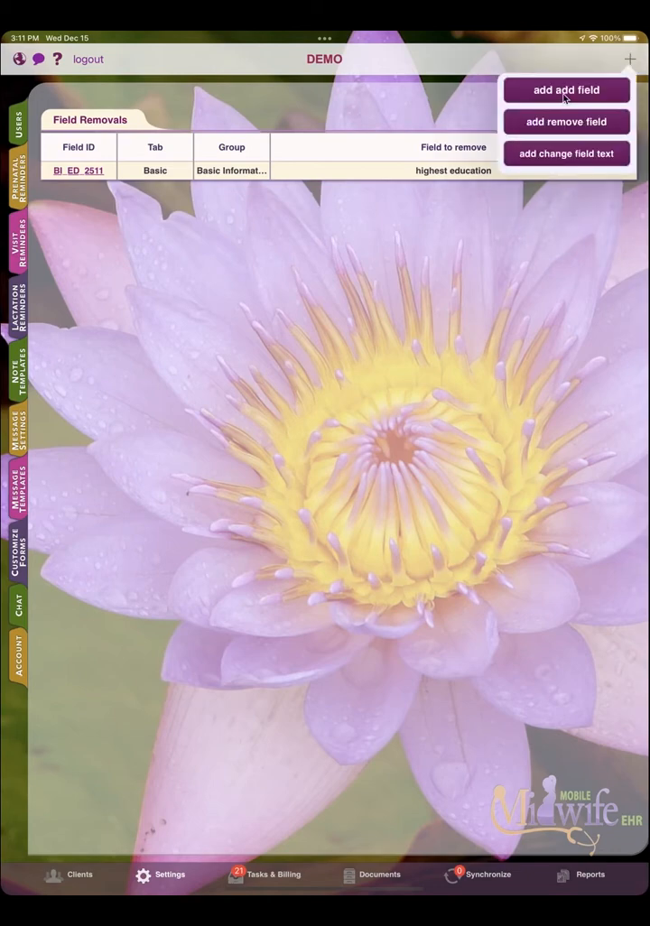
pyautogui.click(566, 89)
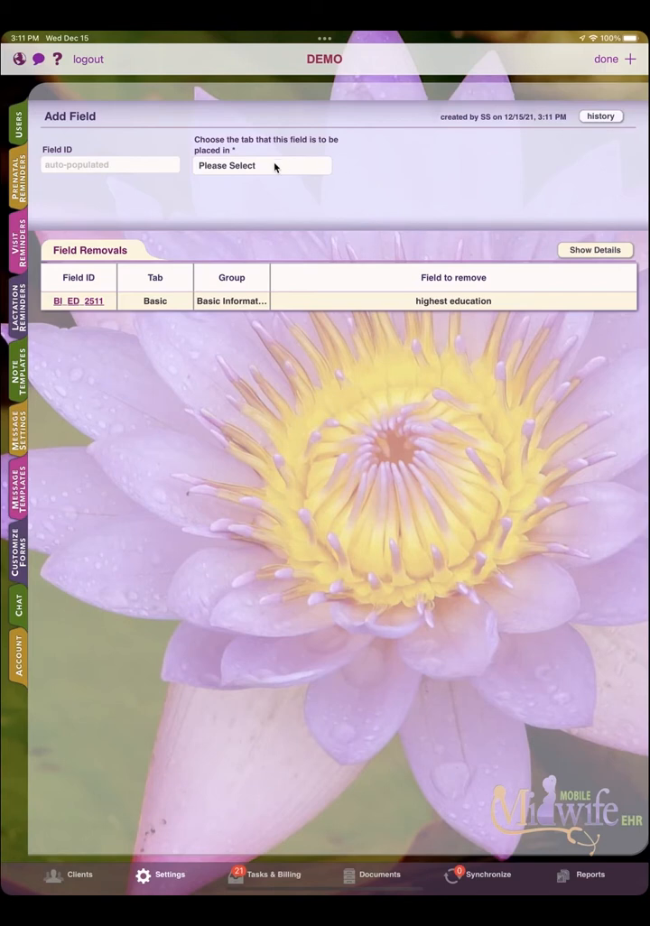
pyautogui.click(262, 165)
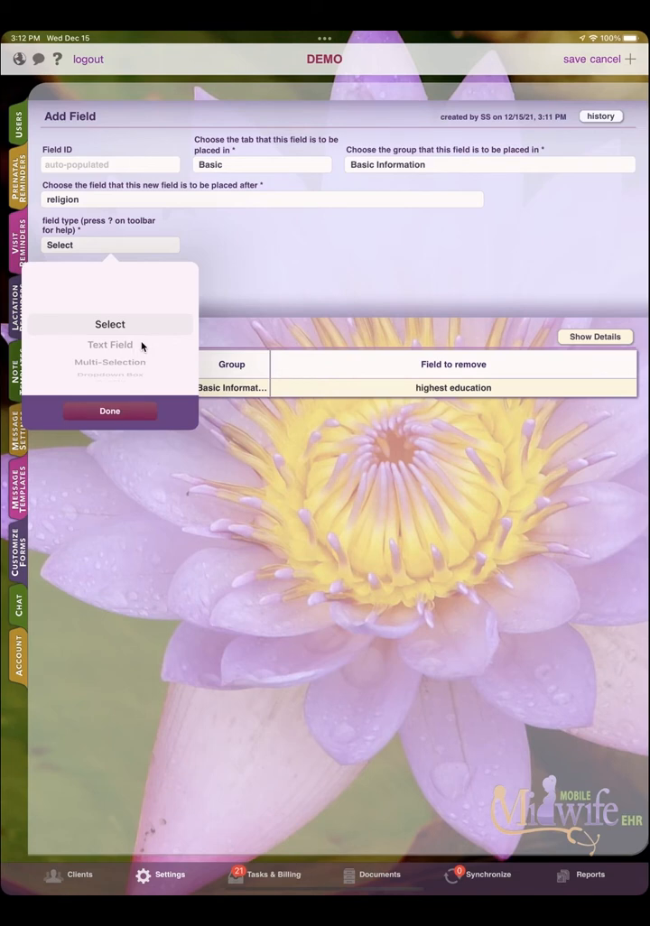
pyautogui.click(109, 345)
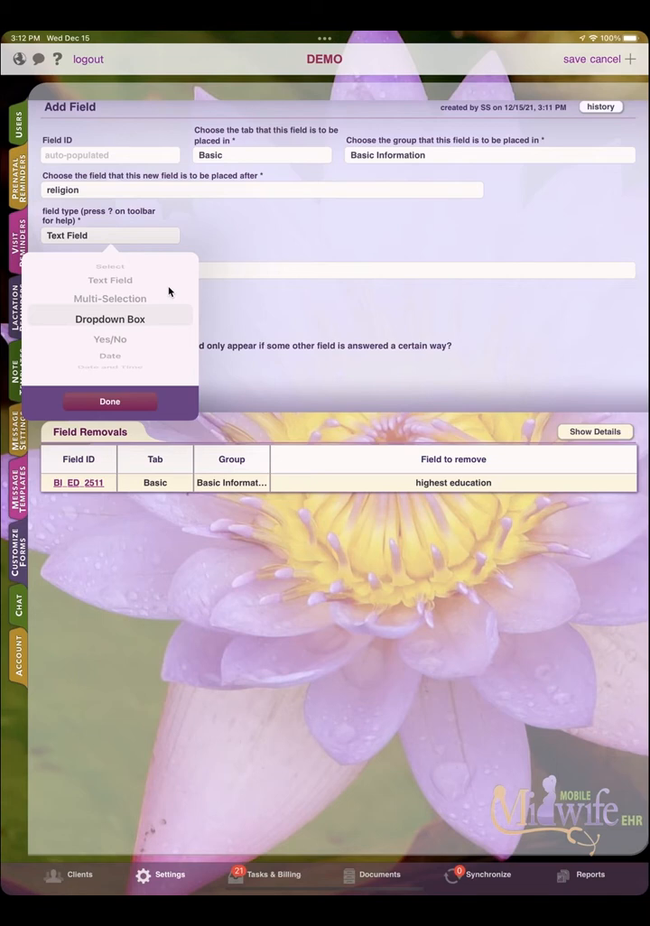
# Try the field as a Dropdown Box with options Jane, John, Joe, Other, None, then revert to Text Field.
pyautogui.click(109, 314)
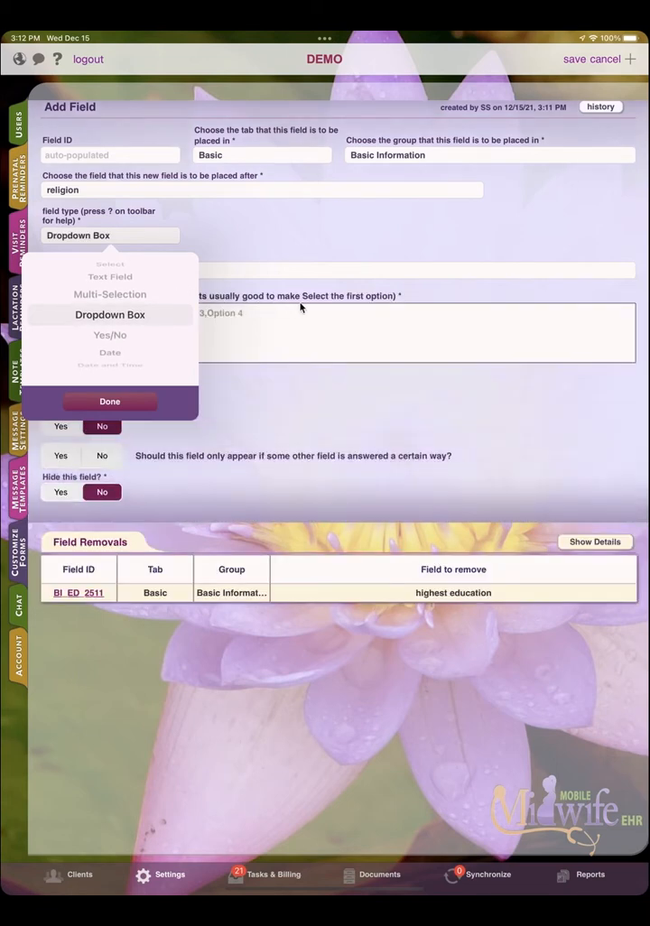
pyautogui.click(109, 401)
pyautogui.write('Jane,')
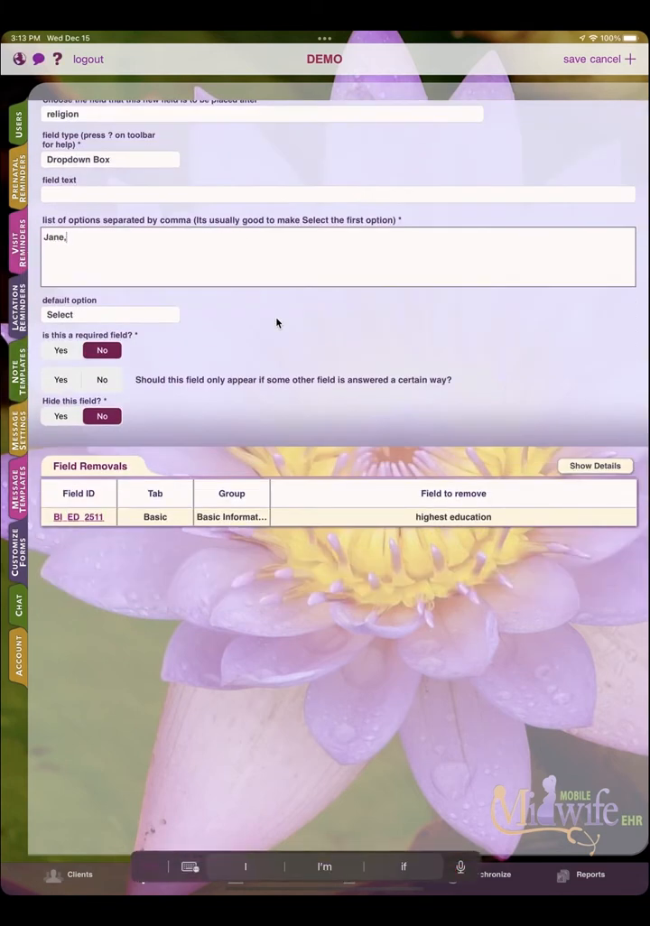
pyautogui.write('John,J')
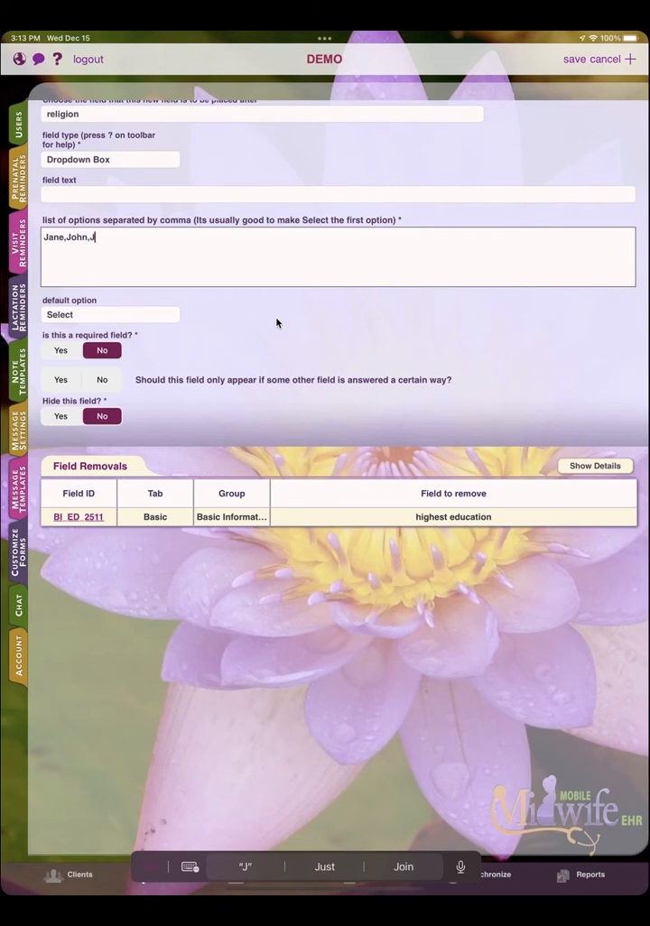
pyautogui.write('oe,')
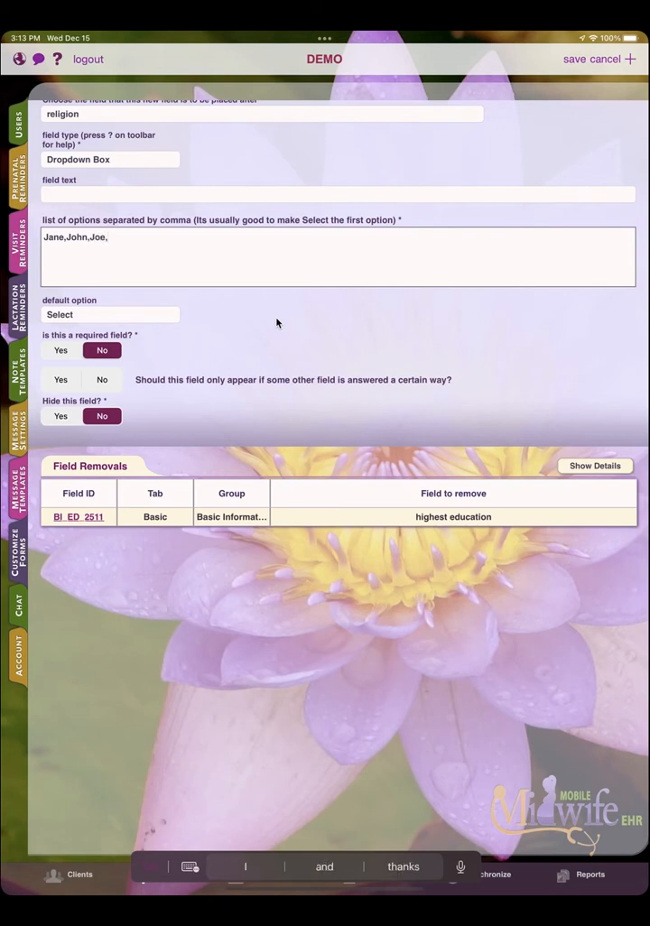
pyautogui.write('Other,None')
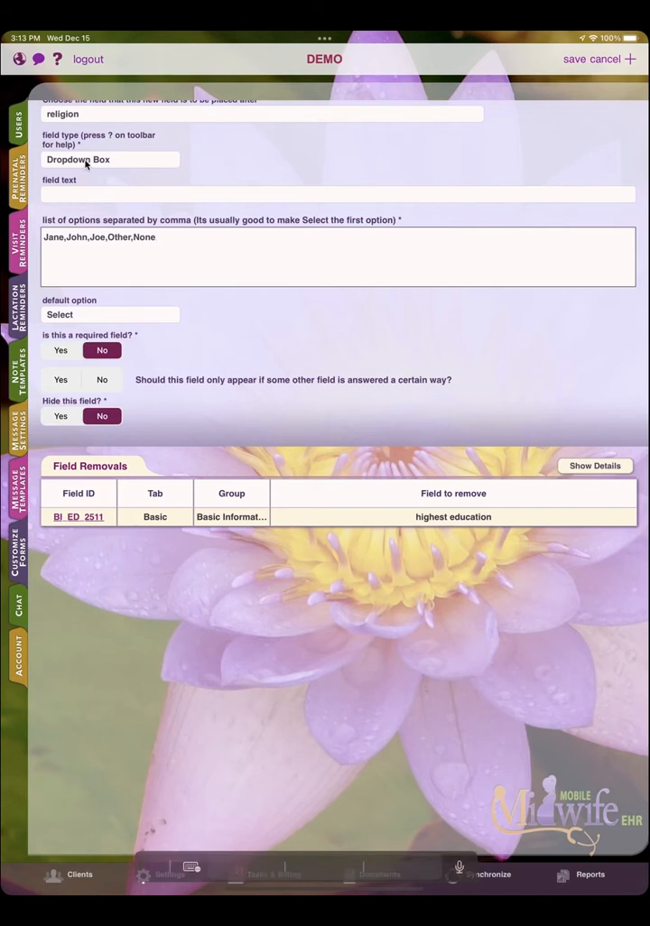
pyautogui.click(109, 159)
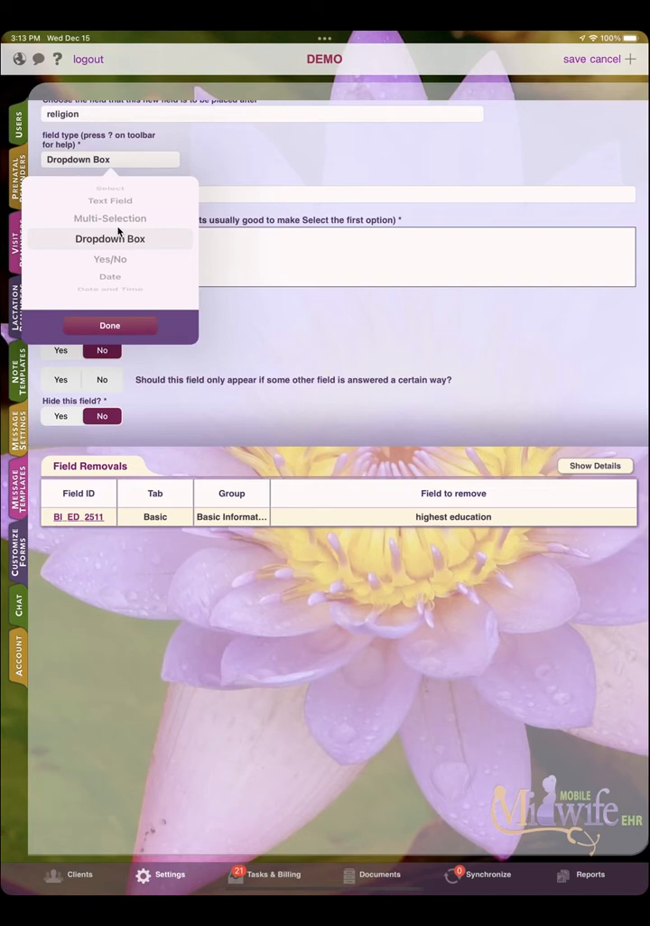
pyautogui.click(109, 201)
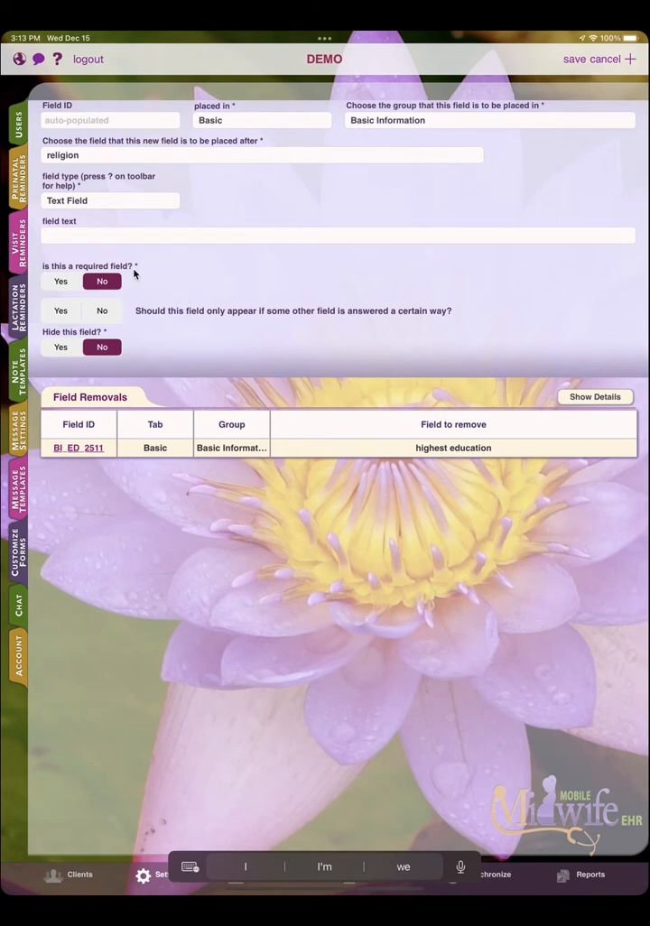
# Label the field 'who is your chiropractor?', turn on conditional display, and leave the parent field unchosen.
pyautogui.write('who is you')
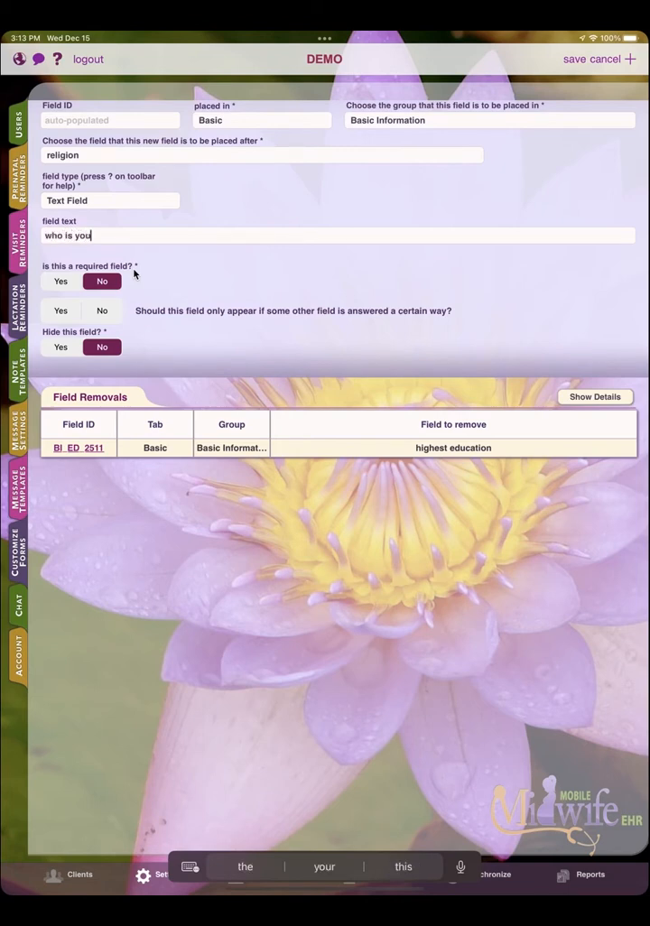
pyautogui.write('chiropractor?')
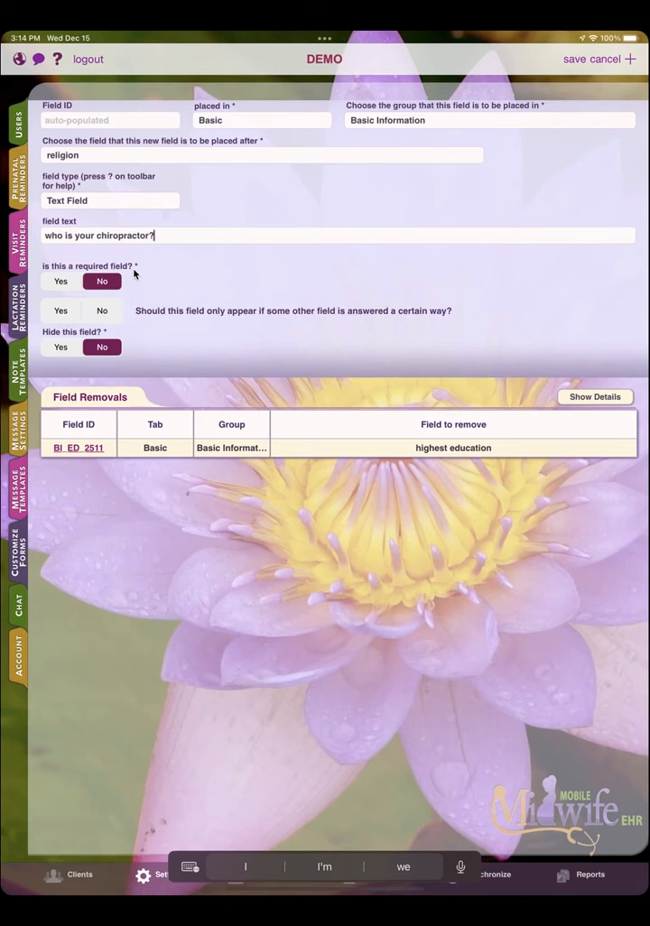
pyautogui.click(60, 310)
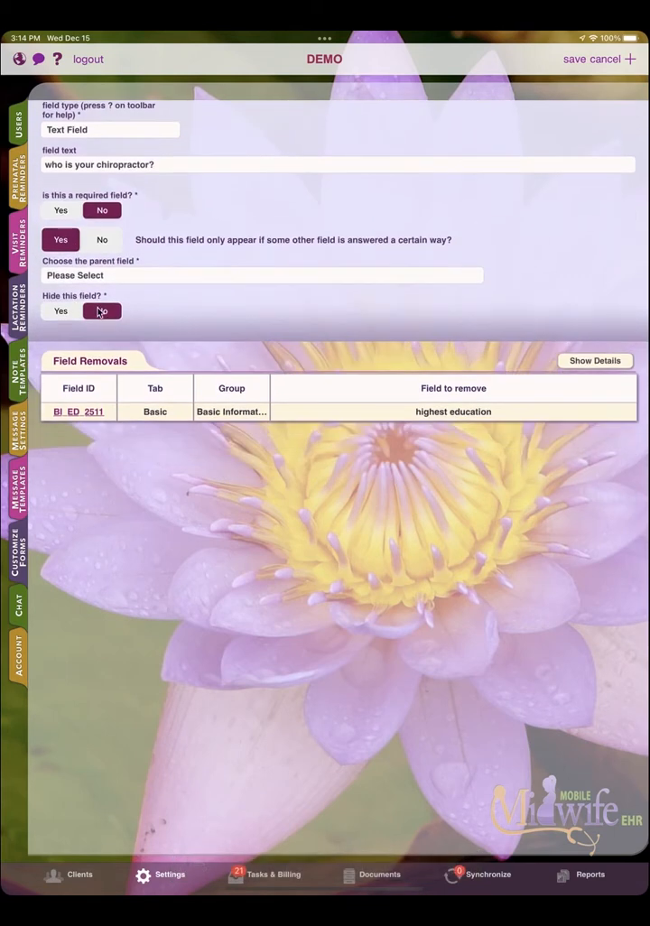
pyautogui.click(262, 276)
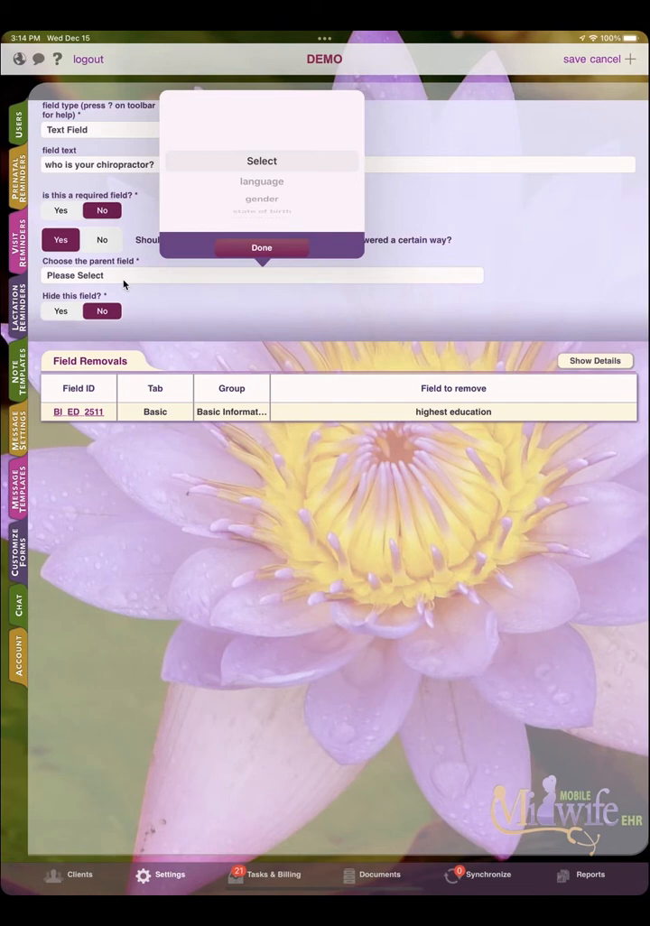
pyautogui.moveTo(226, 306)
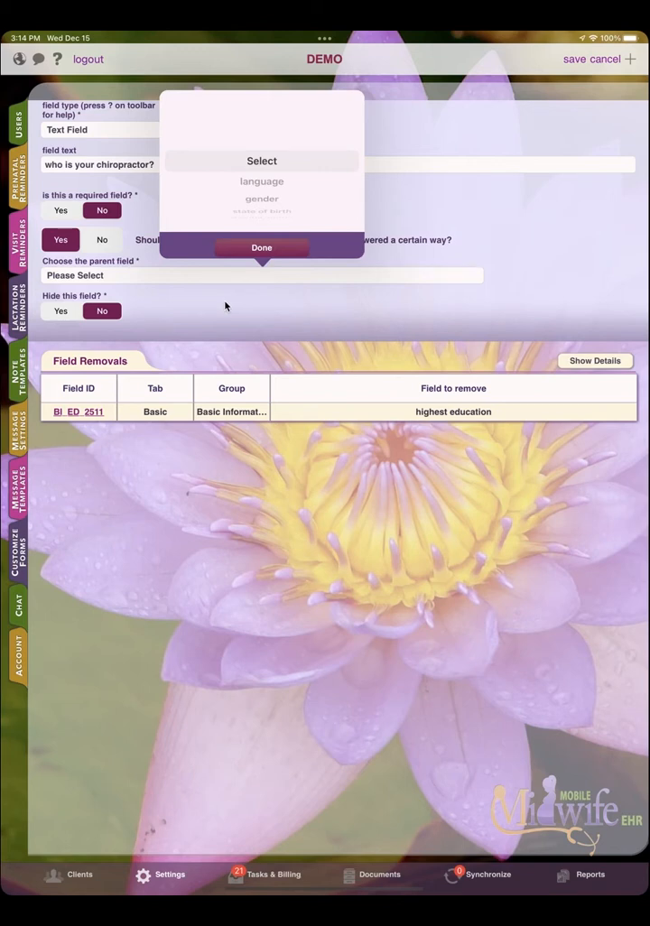
pyautogui.click(261, 248)
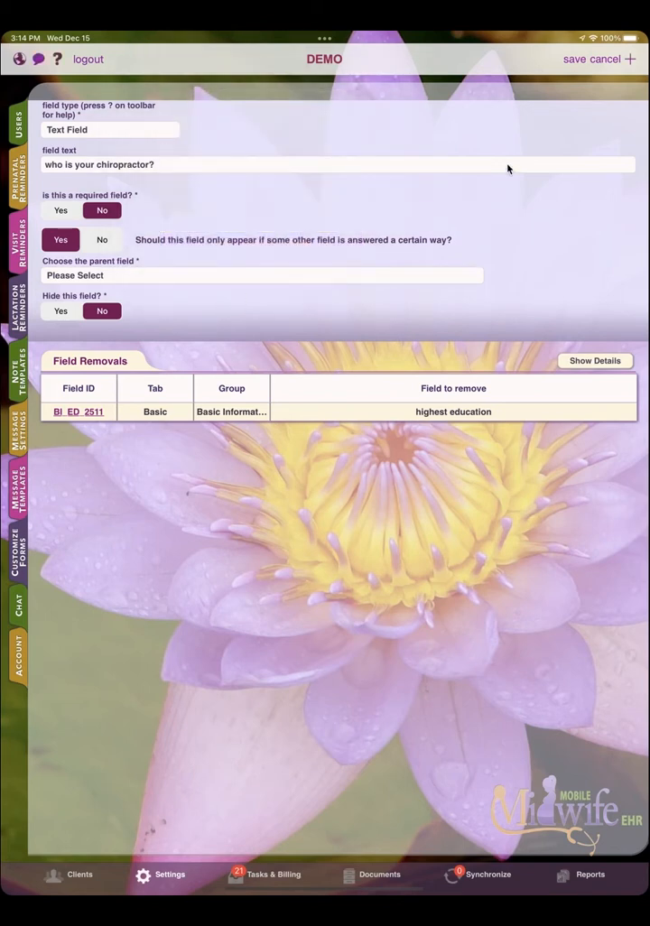
pyautogui.moveTo(102, 274)
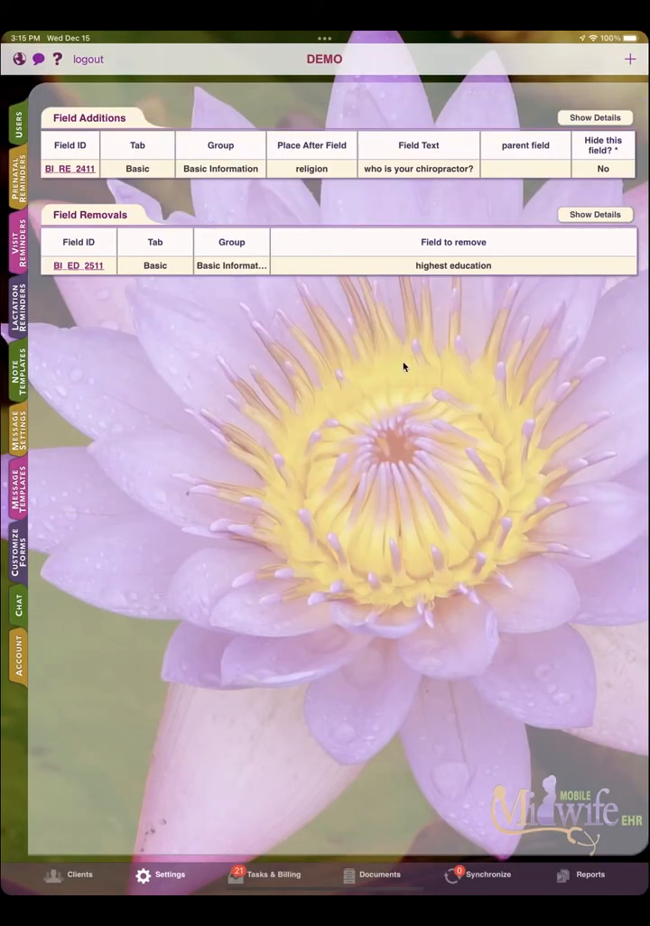
pyautogui.moveTo(63, 883)
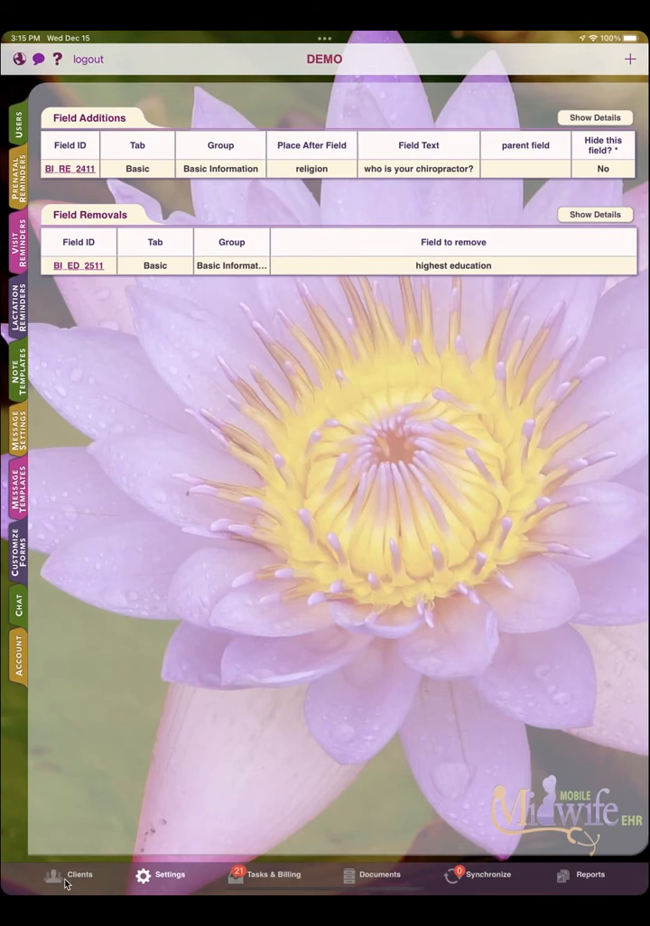
pyautogui.click(80, 874)
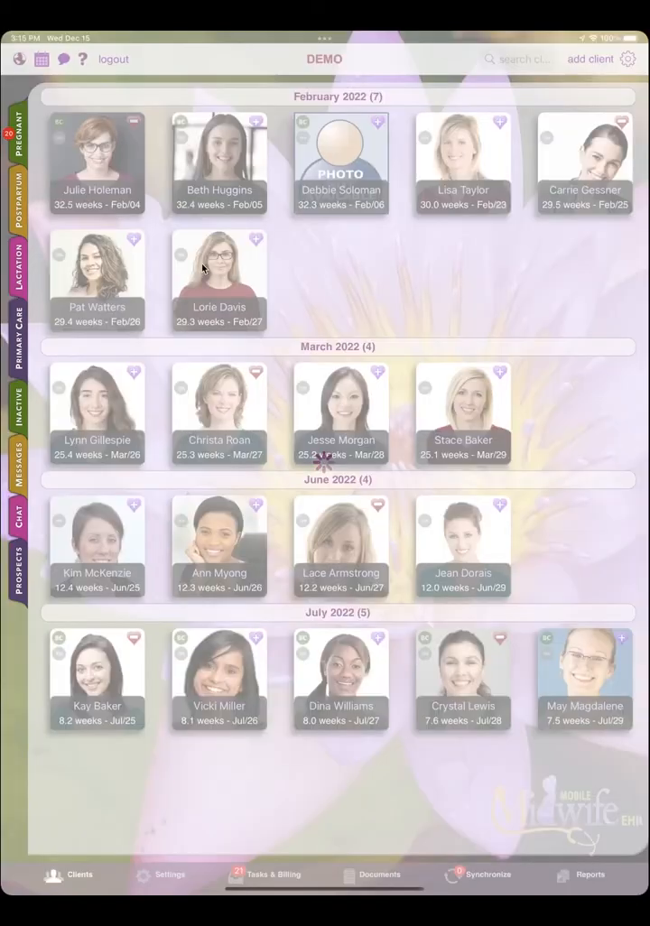
pyautogui.click(96, 162)
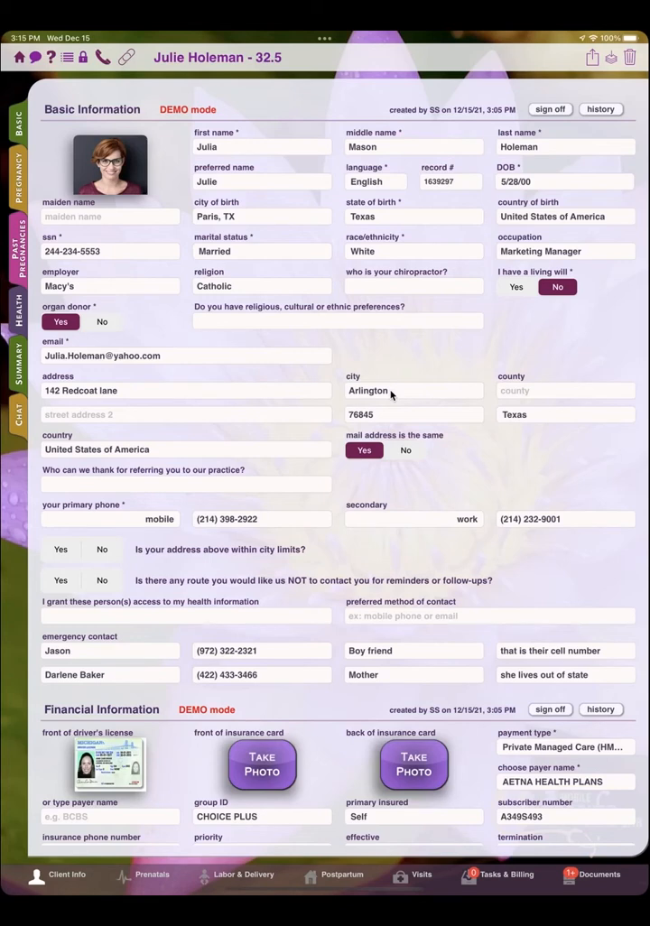
pyautogui.moveTo(339, 271)
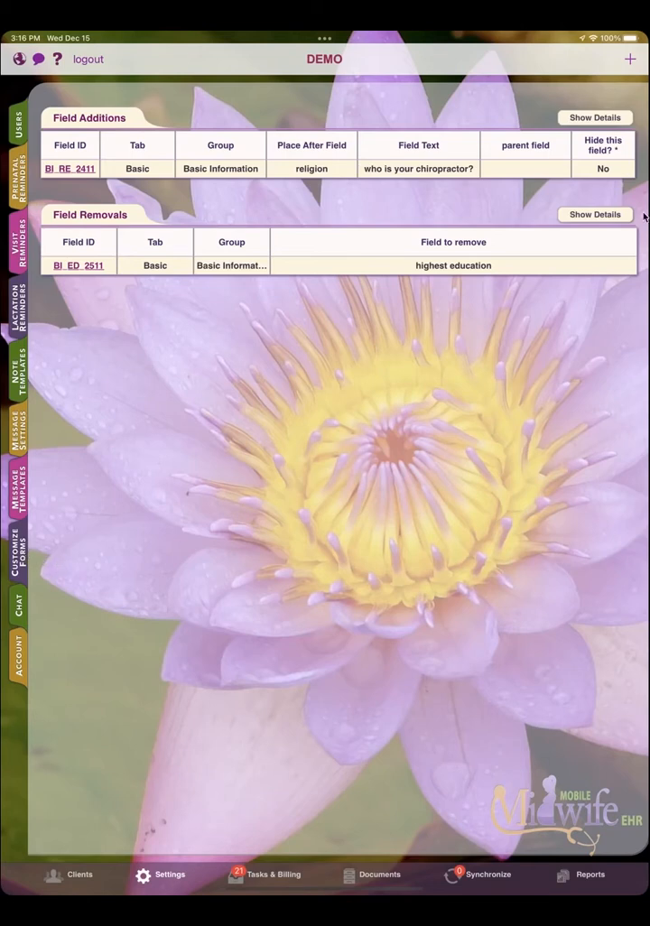
# Set up renaming the Basic Information 'first name' field to 'primary name'.
pyautogui.click(630, 58)
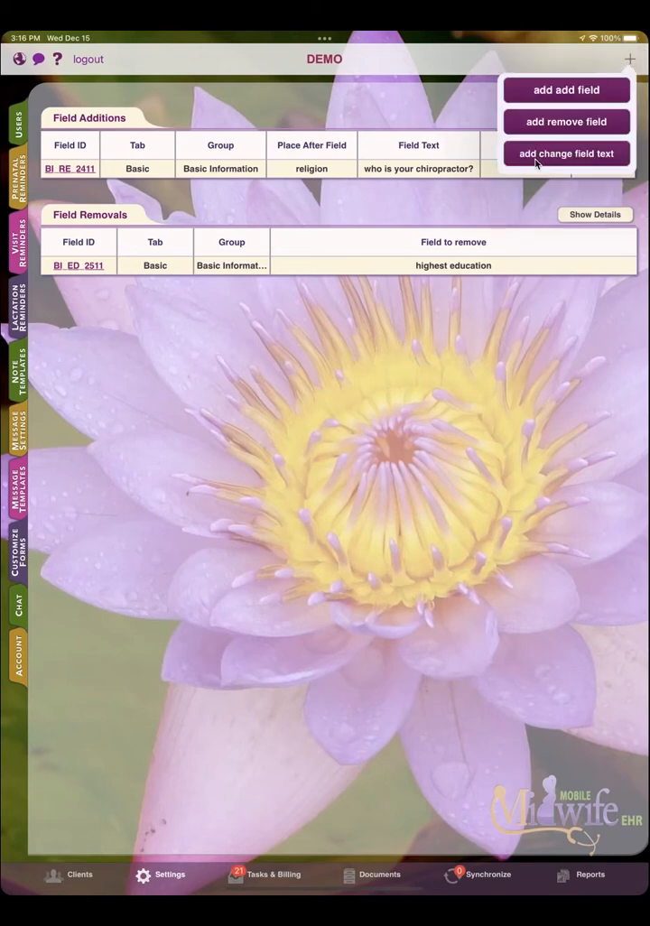
pyautogui.click(566, 153)
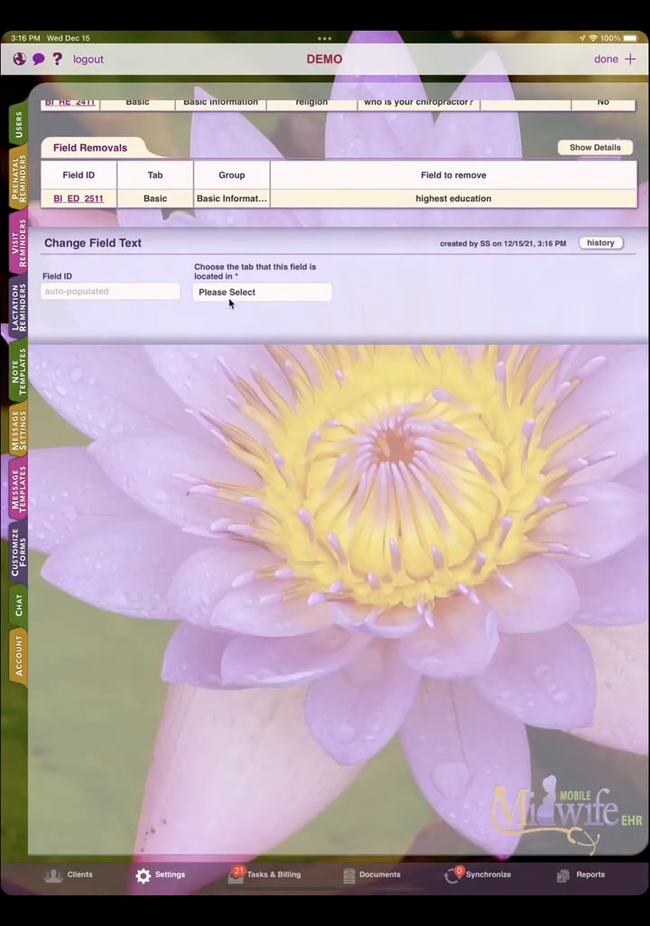
pyautogui.click(262, 291)
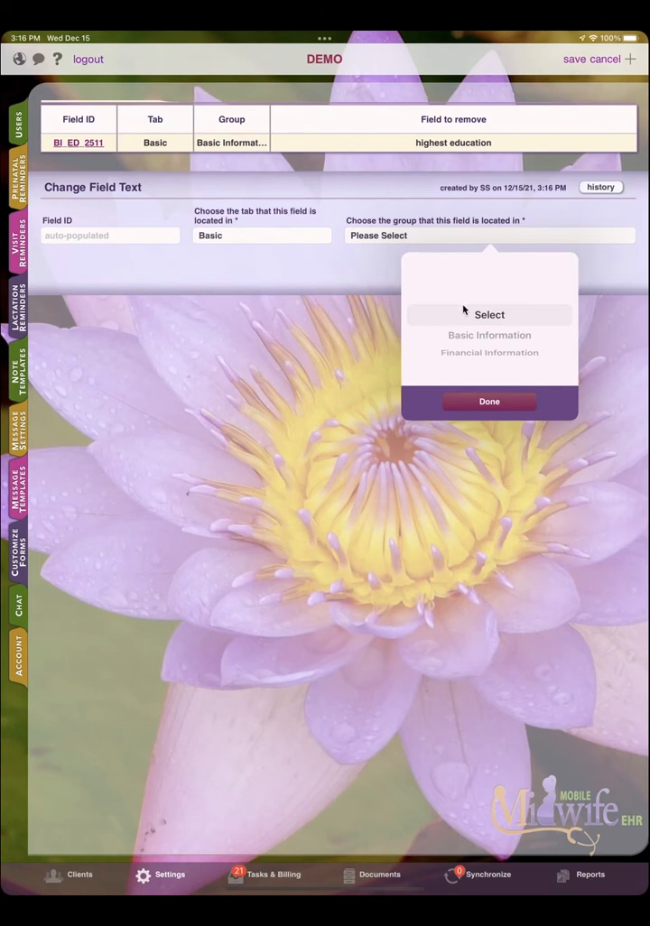
pyautogui.click(488, 335)
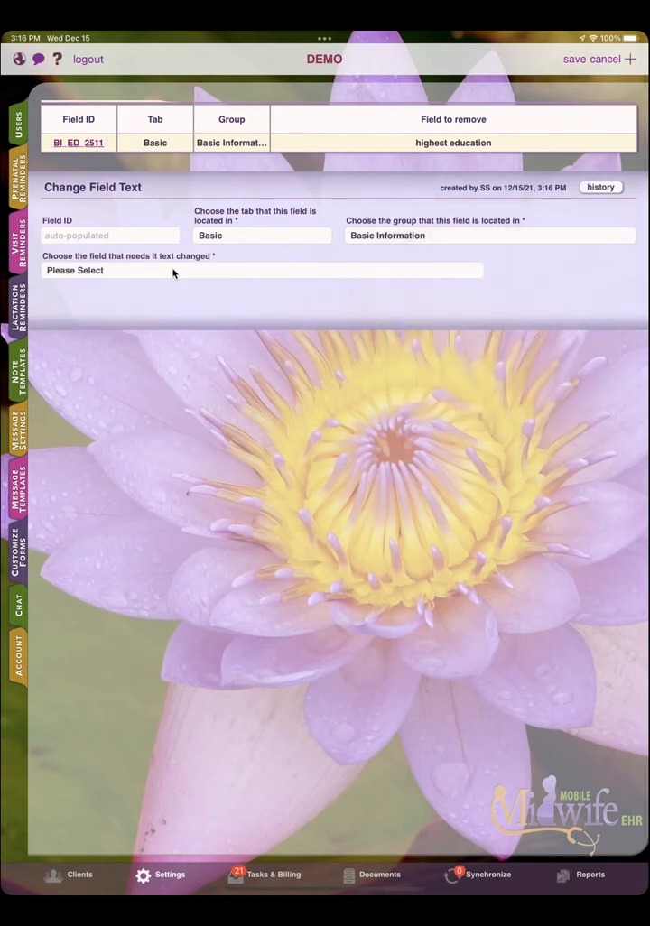
pyautogui.click(262, 270)
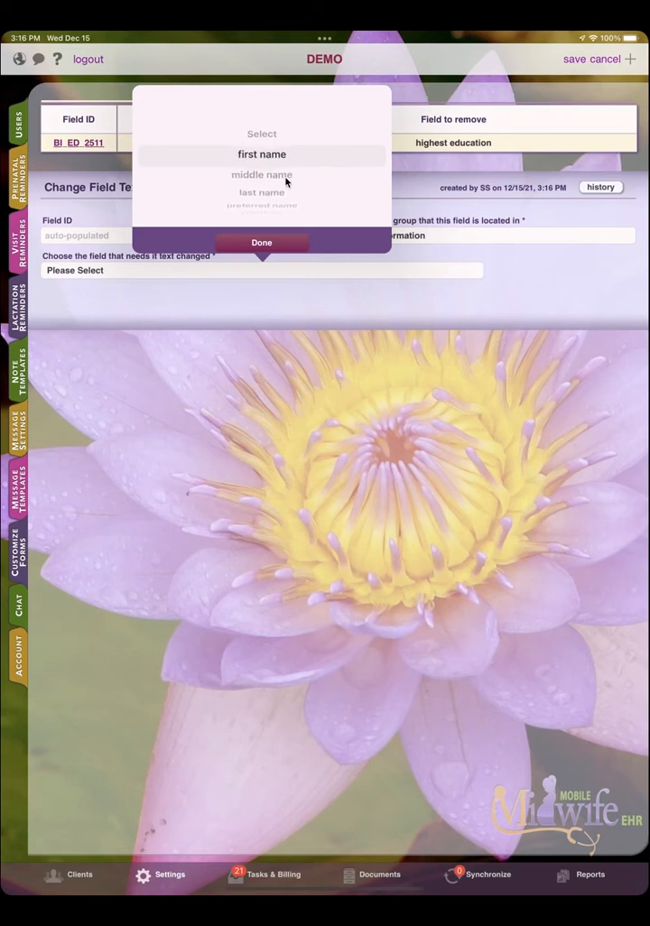
pyautogui.click(261, 242)
pyautogui.write('fir')
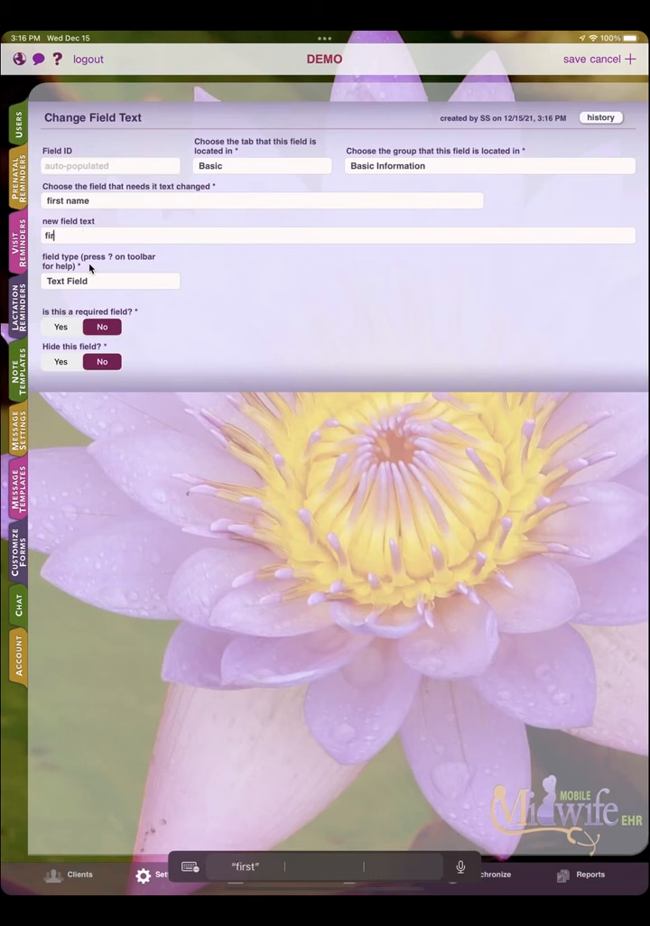
pyautogui.write('primary name')
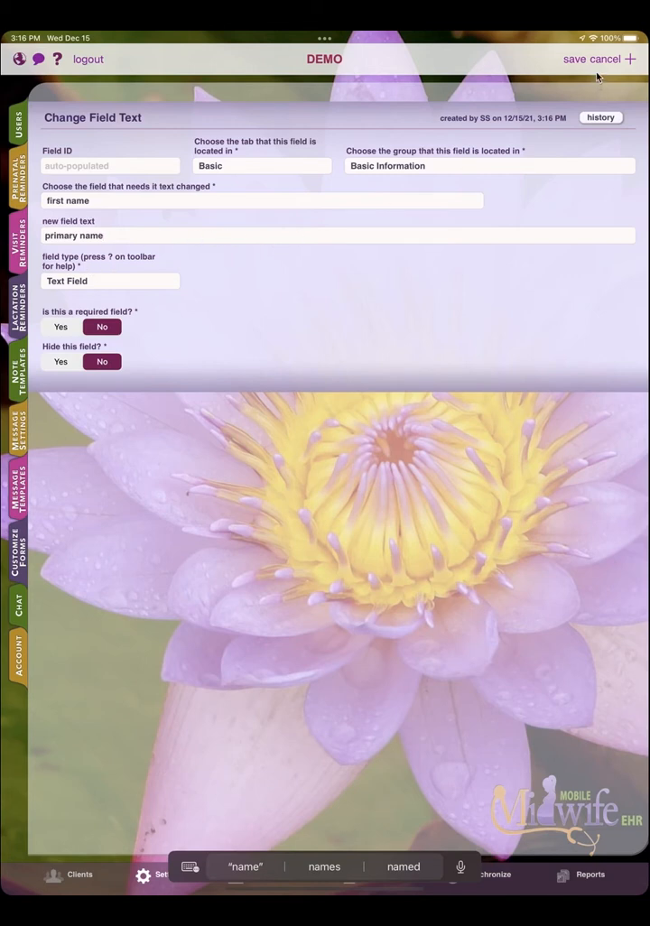
pyautogui.moveTo(557, 260)
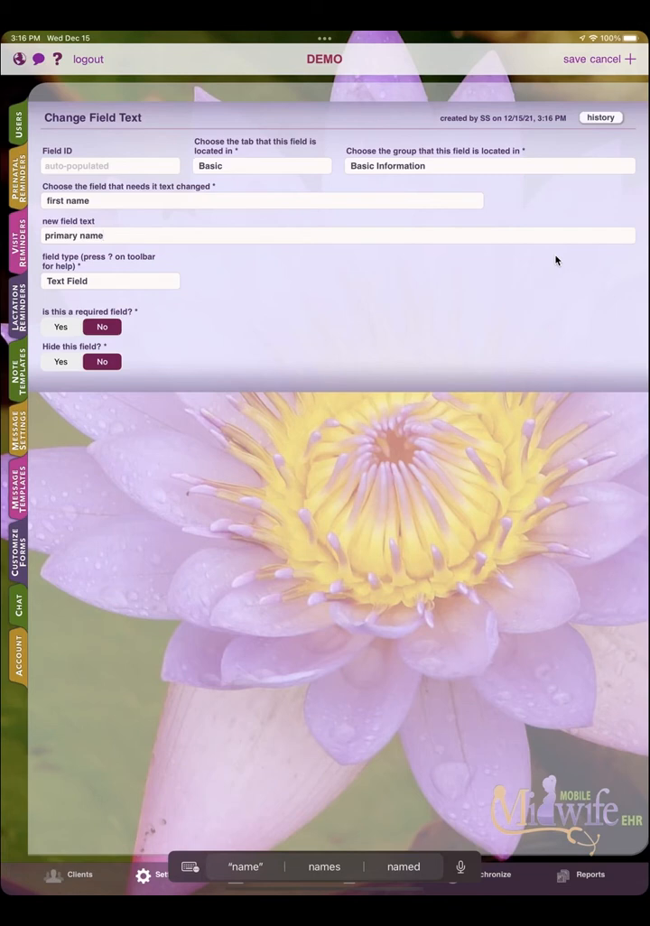
pyautogui.moveTo(595, 70)
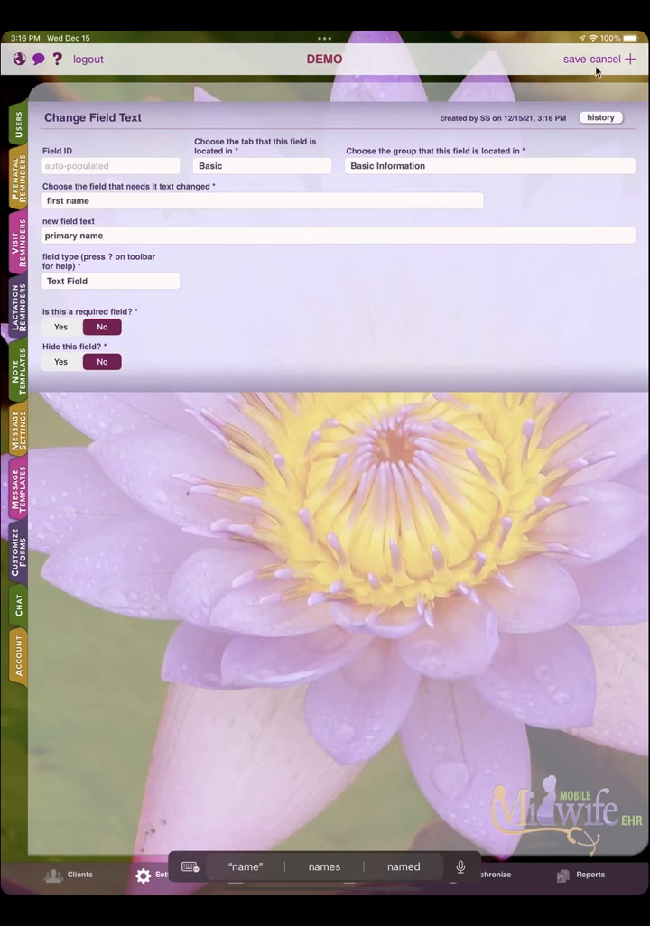
# Cancel the 'primary name' rename and discard its unsaved changes.
pyautogui.click(615, 59)
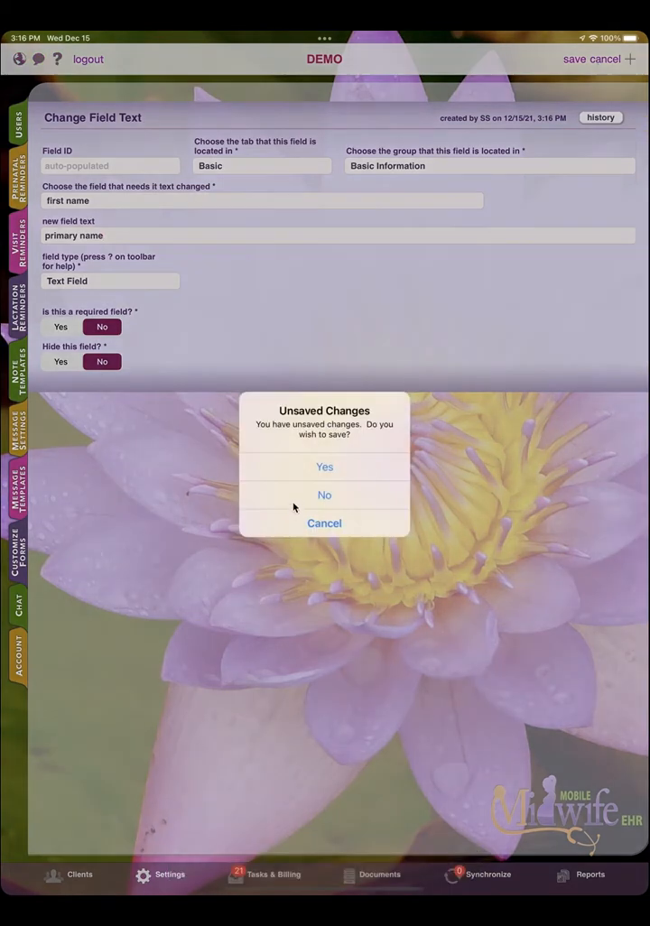
pyautogui.click(323, 495)
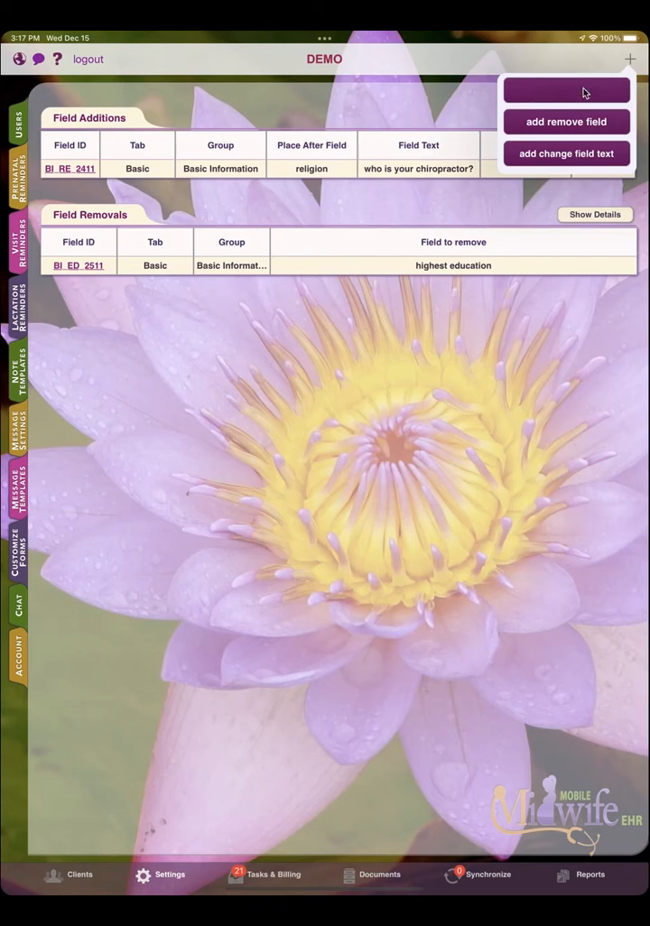
# Start a new field in the Prenatals tab's Prenatal group.
pyautogui.click(566, 121)
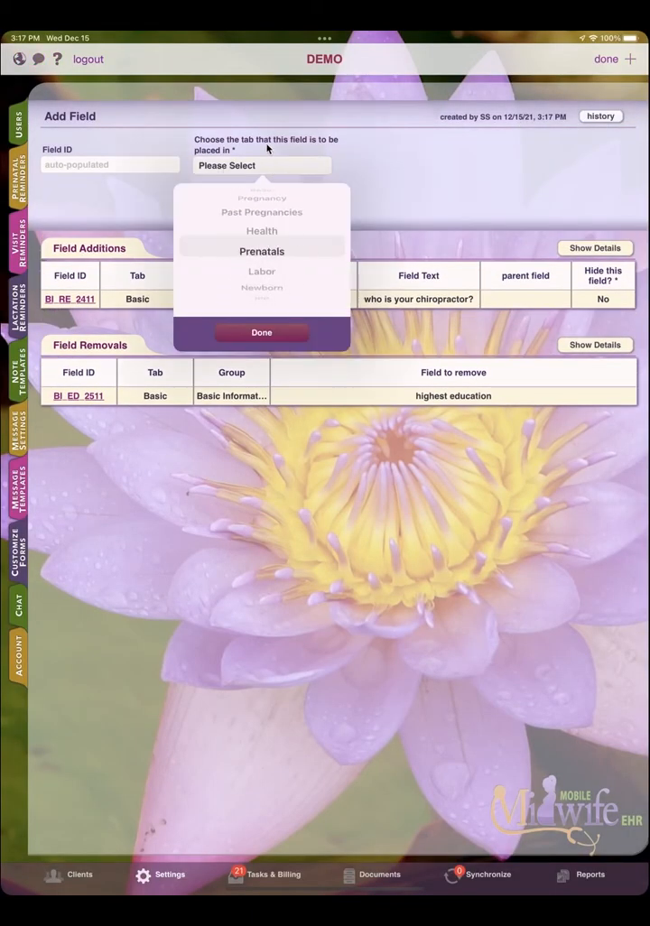
pyautogui.click(261, 251)
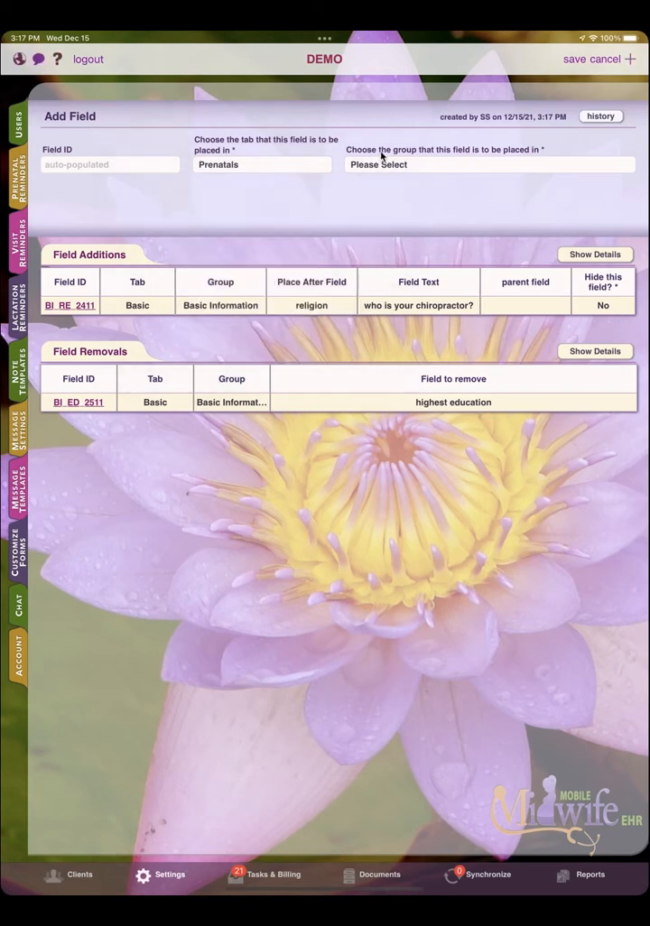
pyautogui.click(490, 164)
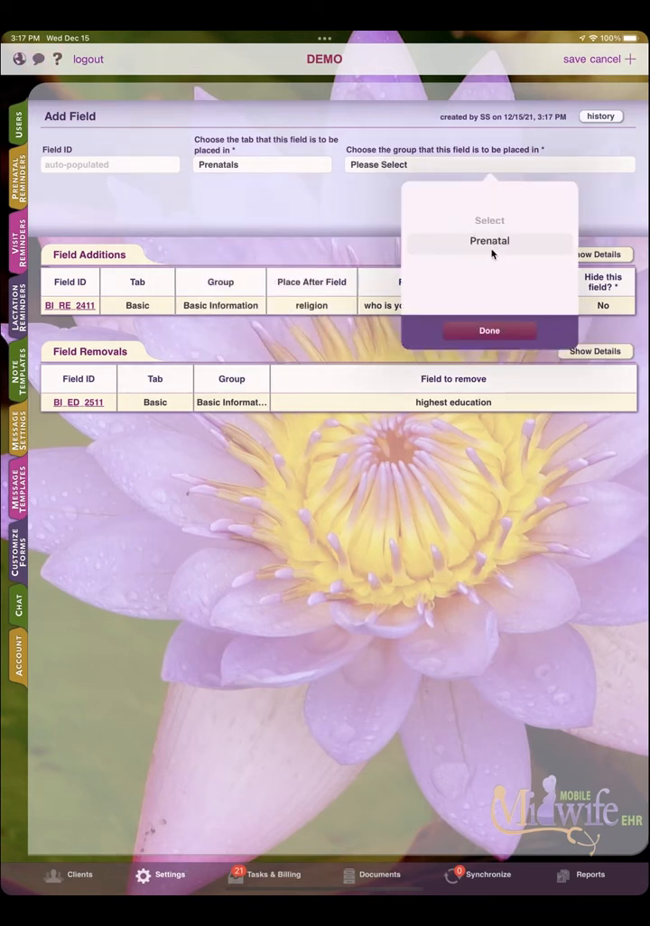
pyautogui.click(489, 240)
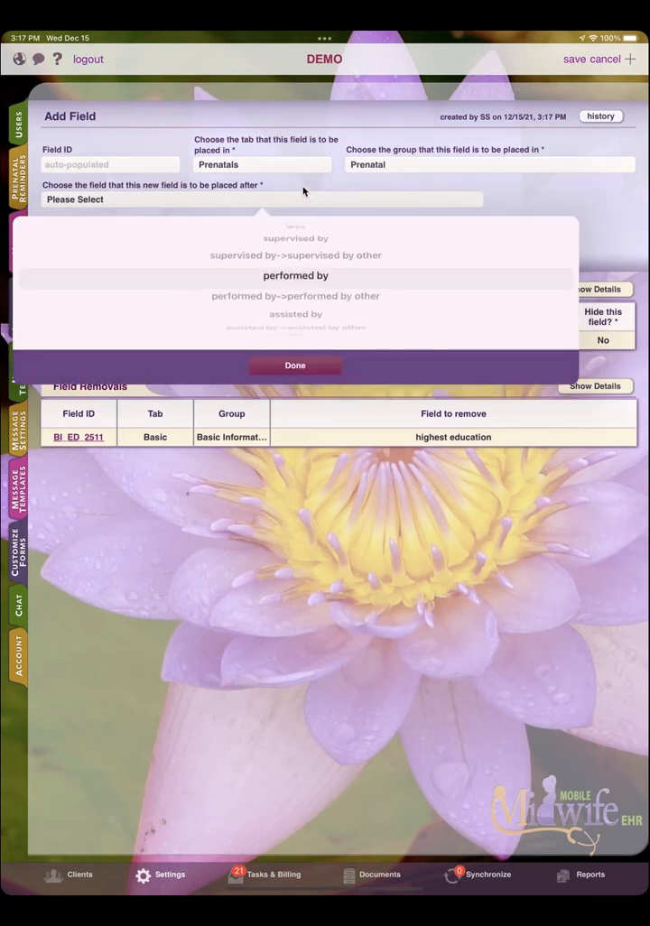
# Place the new Prenatal field after section:Objective.
pyautogui.click(294, 295)
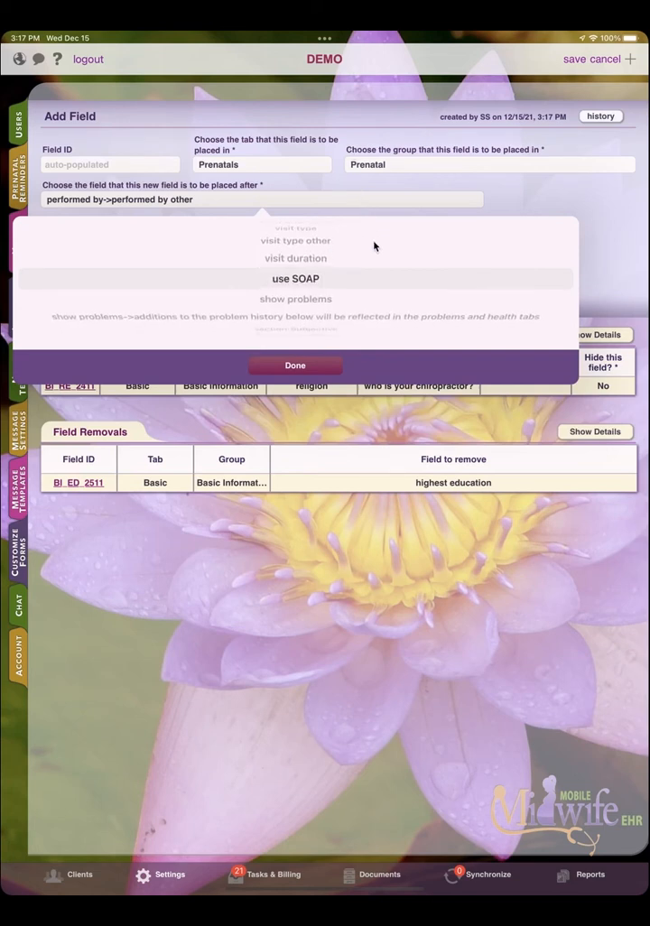
pyautogui.click(295, 278)
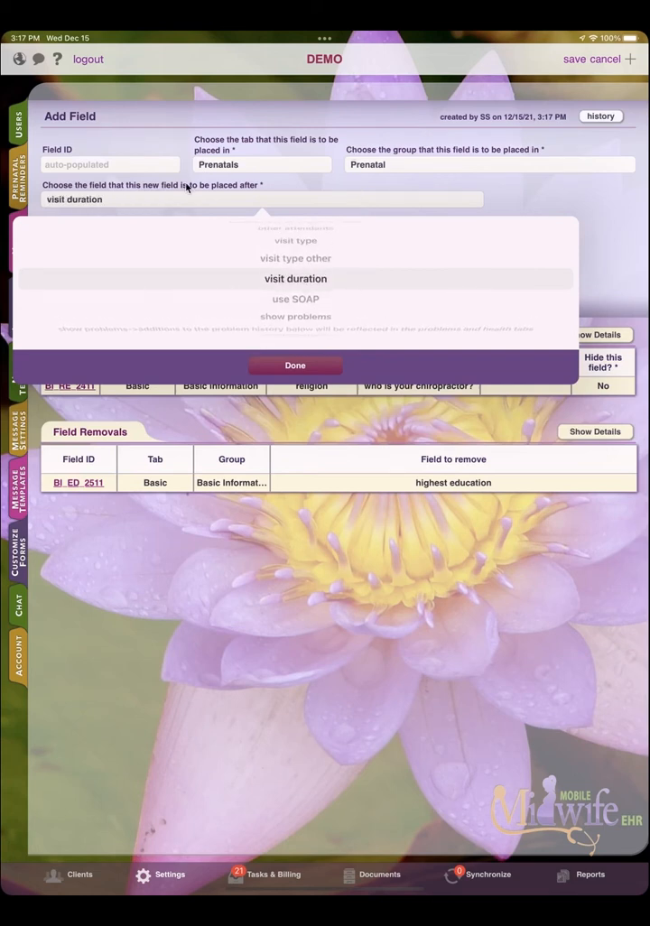
pyautogui.click(295, 278)
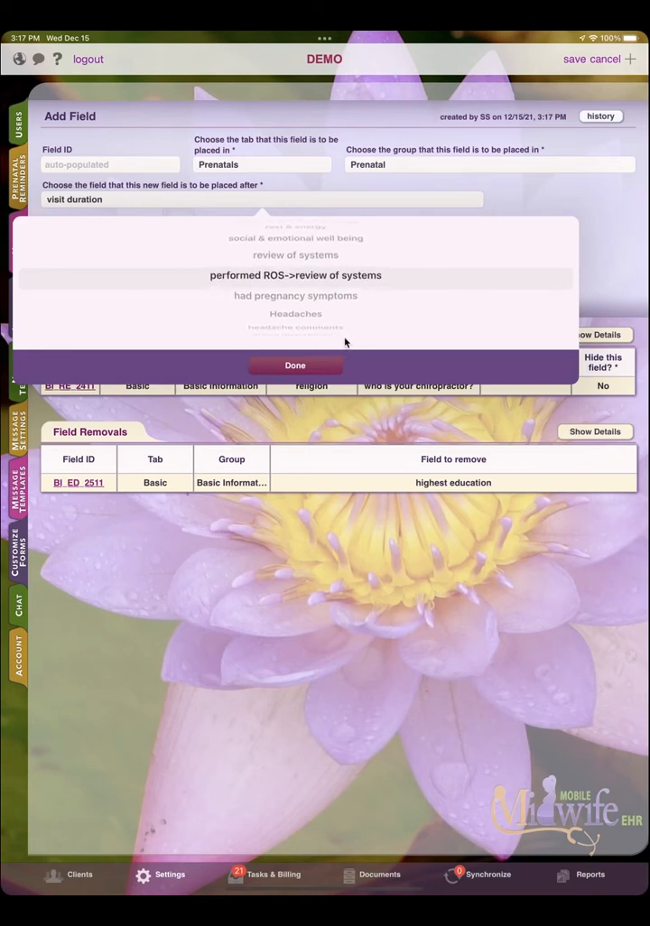
pyautogui.scroll(-3)
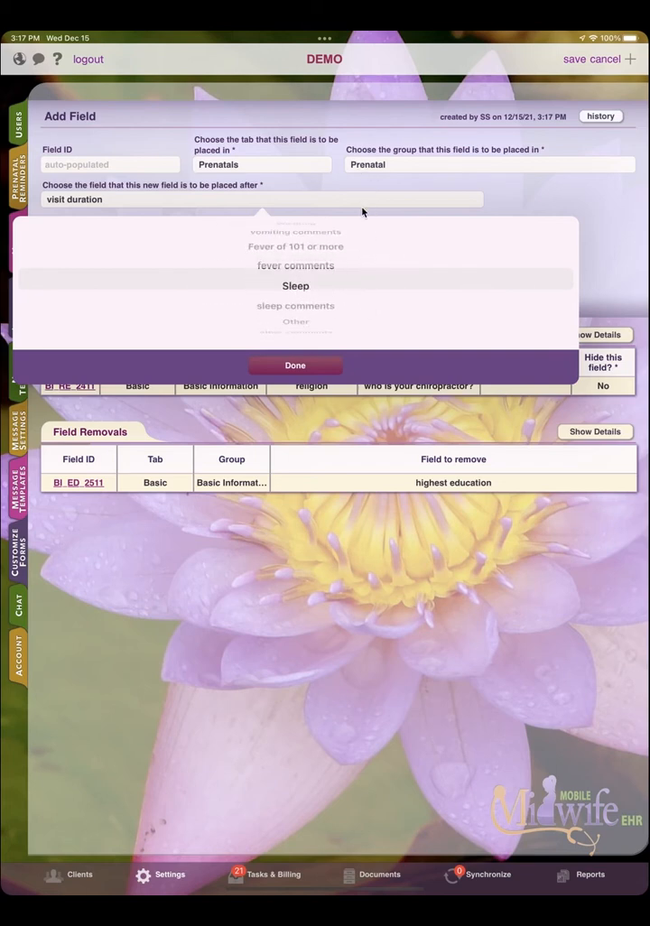
pyautogui.scroll(-3)
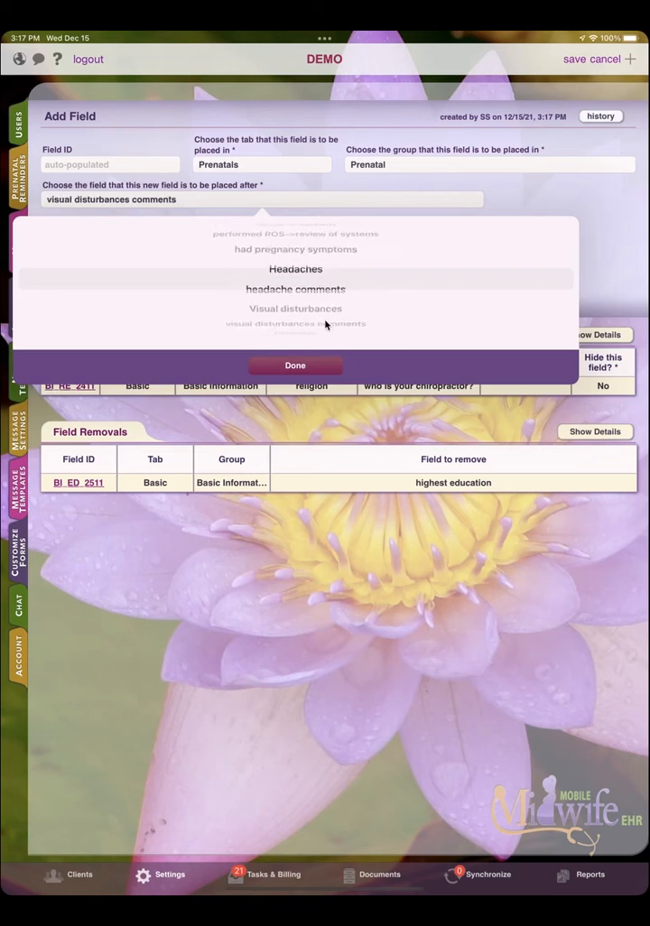
pyautogui.scroll(-3)
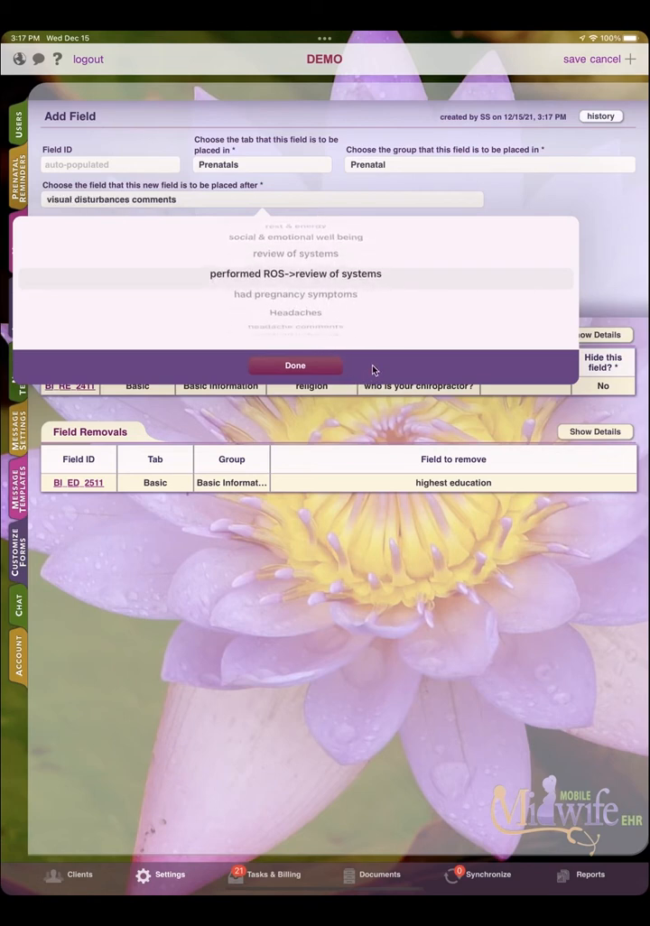
pyautogui.scroll(-3)
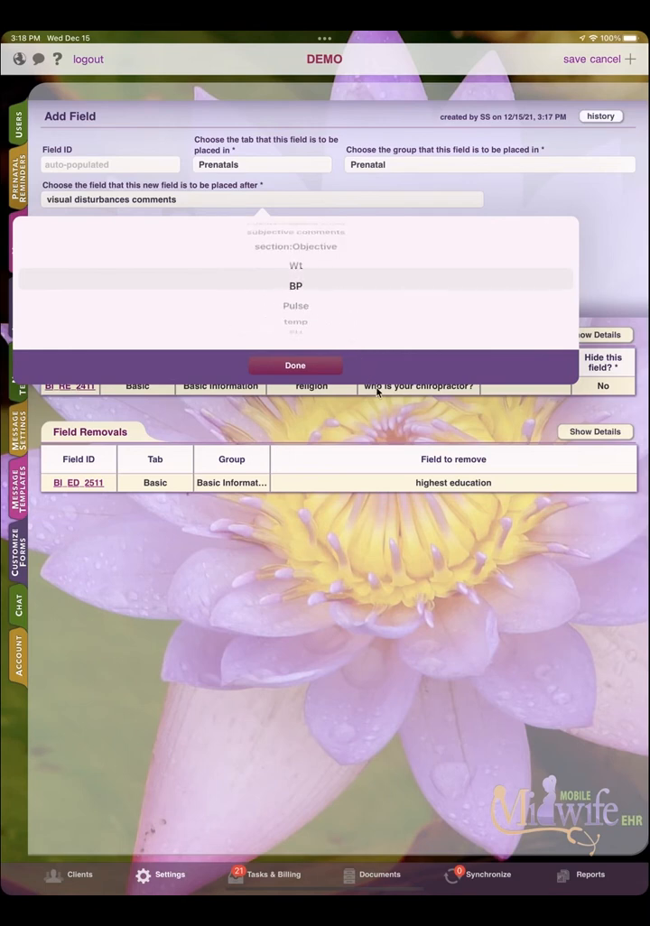
pyautogui.click(295, 278)
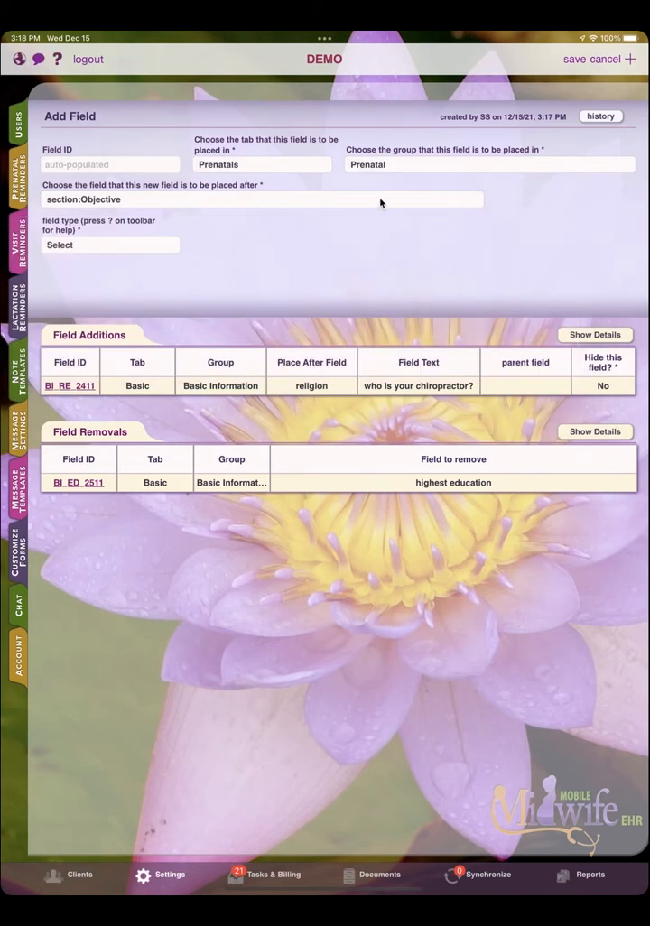
# Make the new Prenatal field a Text Field and start entering 'spO2' as its text.
pyautogui.click(110, 244)
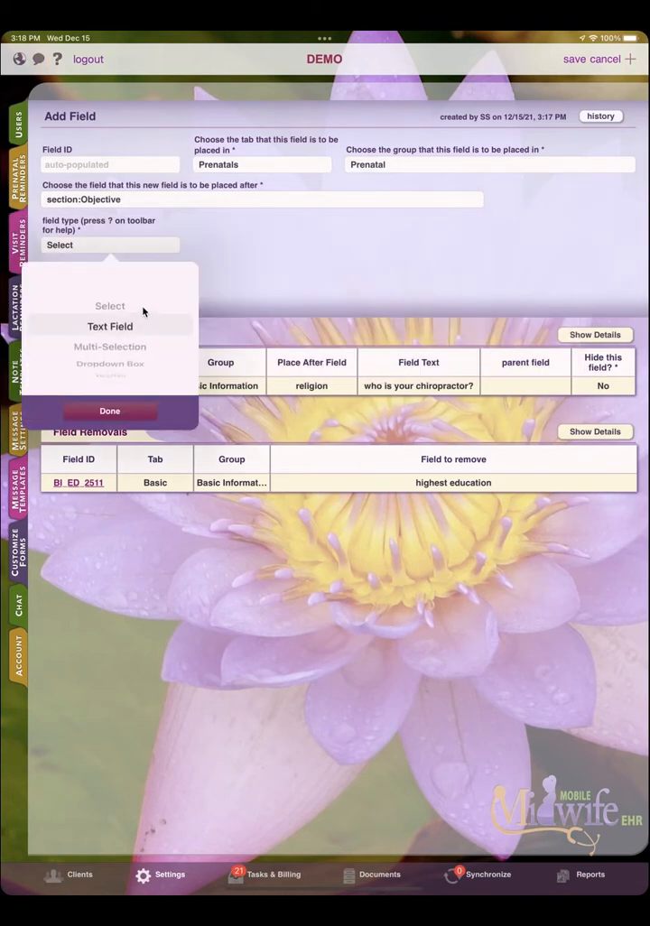
pyautogui.click(110, 326)
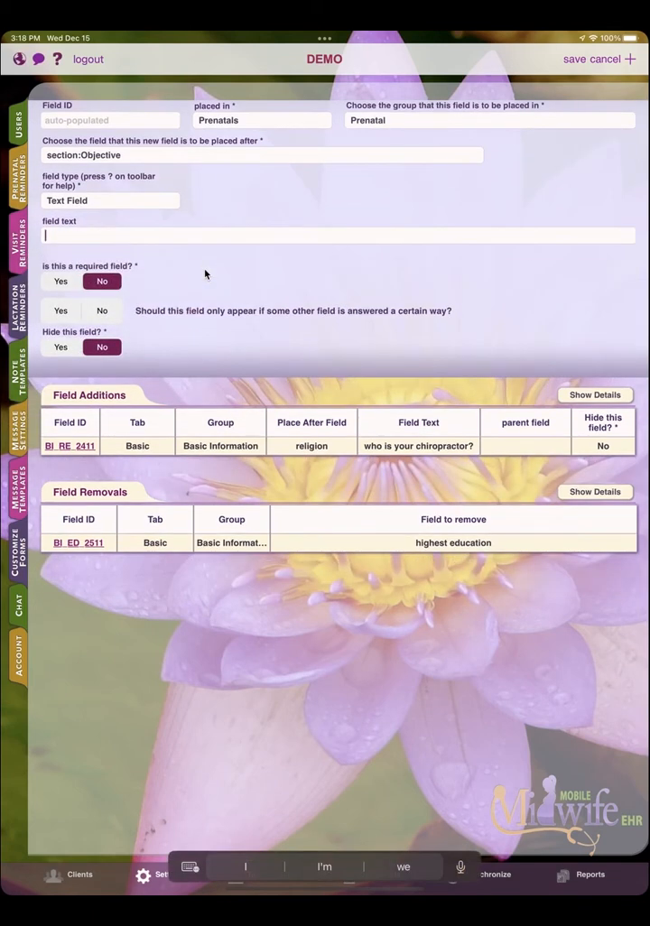
pyautogui.write('spO2')
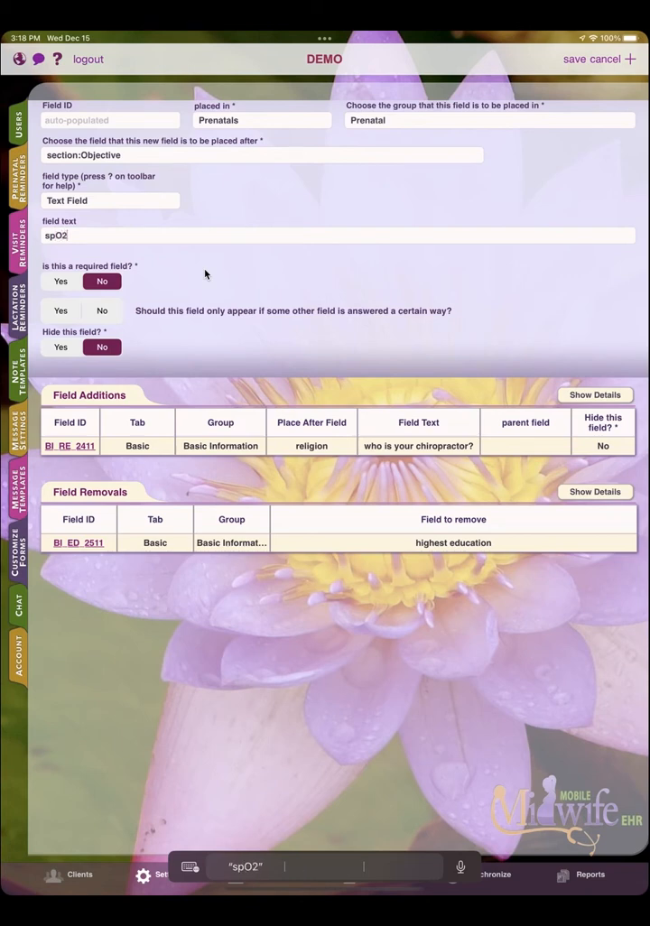
pyautogui.moveTo(77, 309)
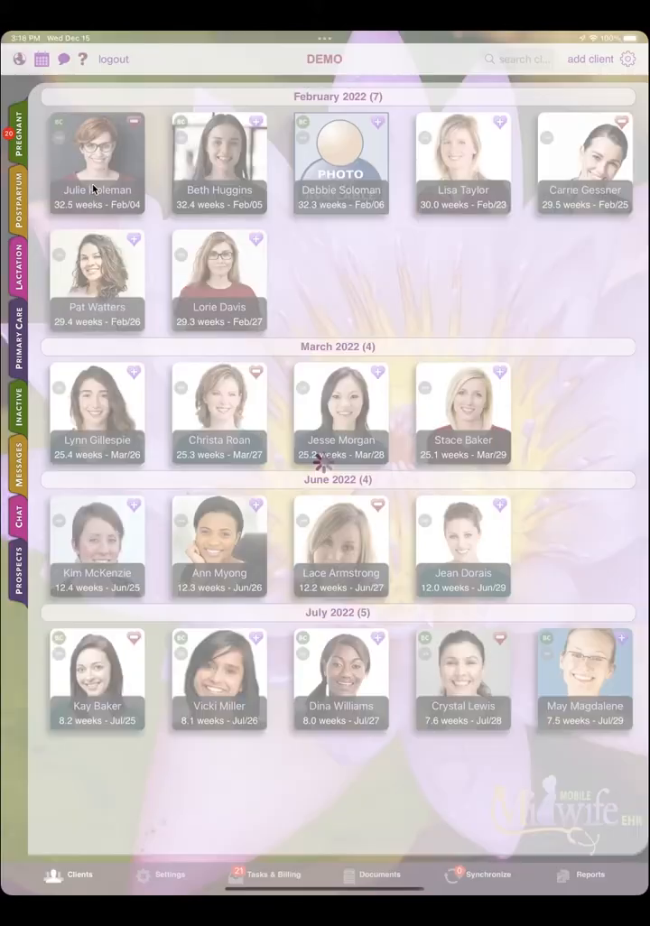
# Open Julie's prenatal visit and scroll down to the spO2 field under Objective.
pyautogui.click(97, 162)
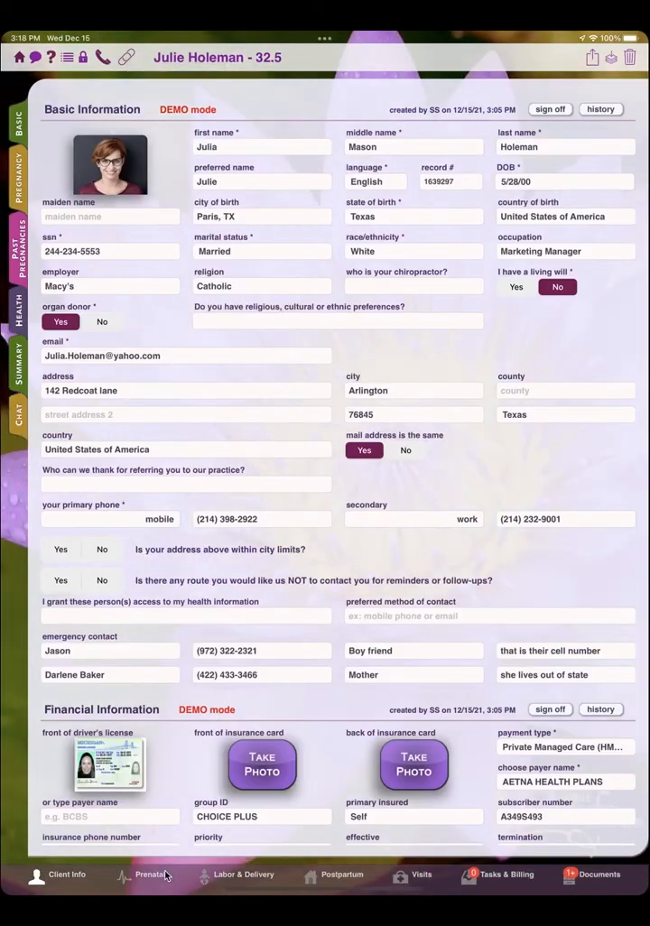
pyautogui.click(143, 874)
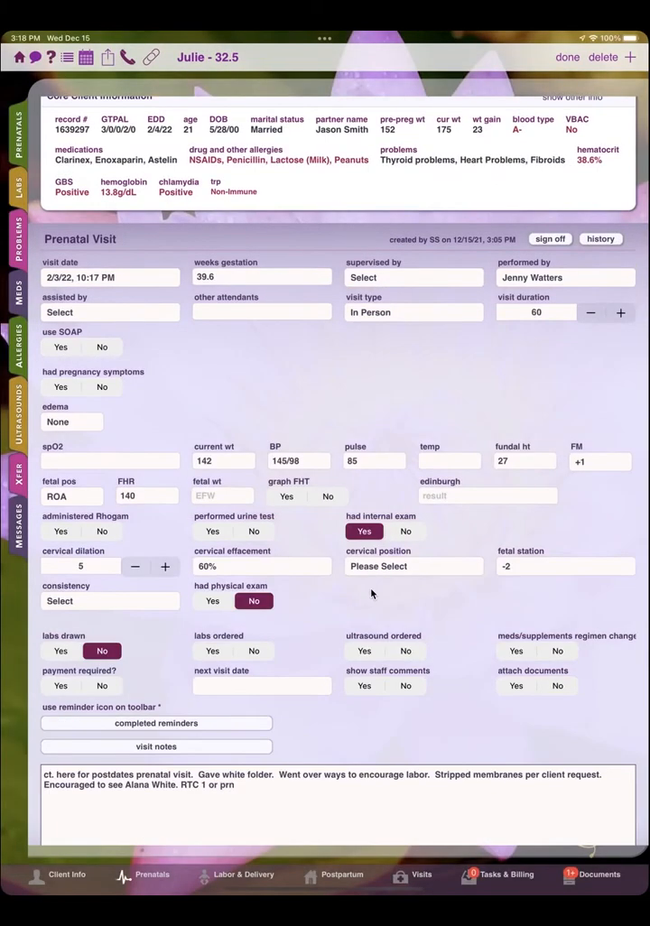
pyautogui.moveTo(293, 579)
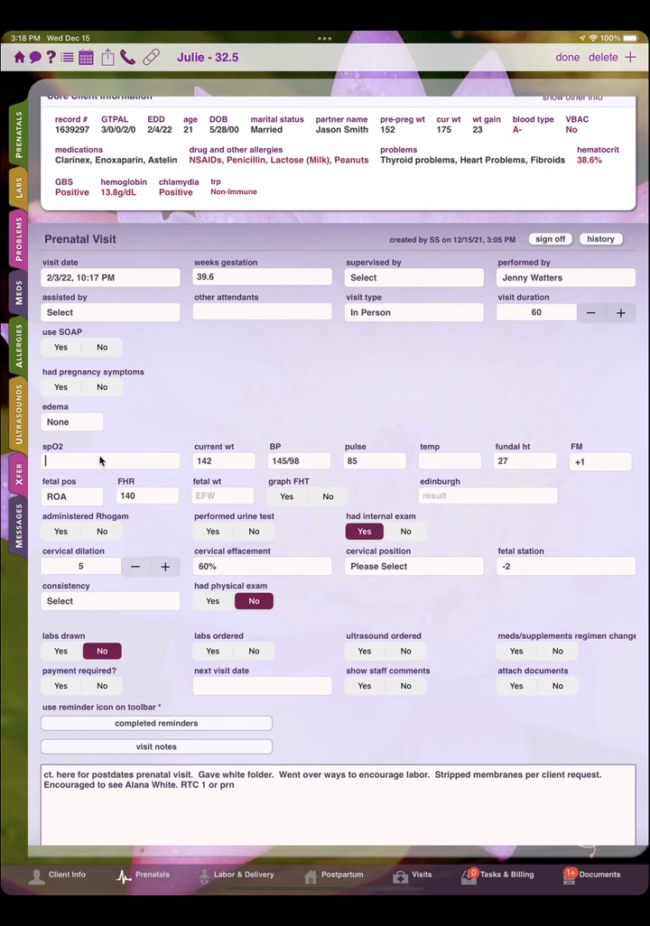
pyautogui.scroll(-3)
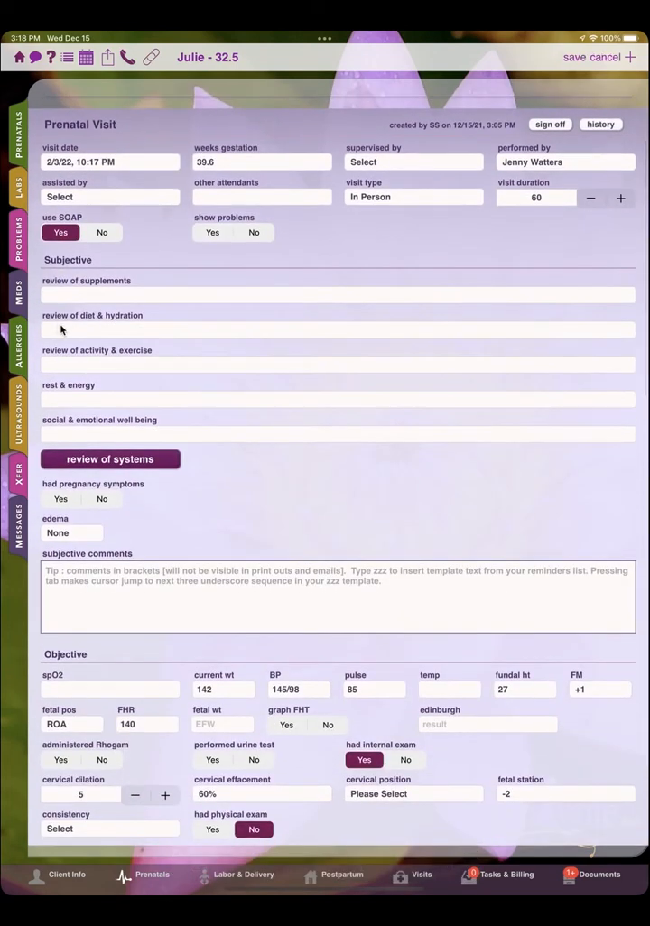
# Answer Yes to 'use clinical exam' on Julie's visit, revealing General, HEENT, Skin, Neck and Cardio findings.
pyautogui.scroll(-3)
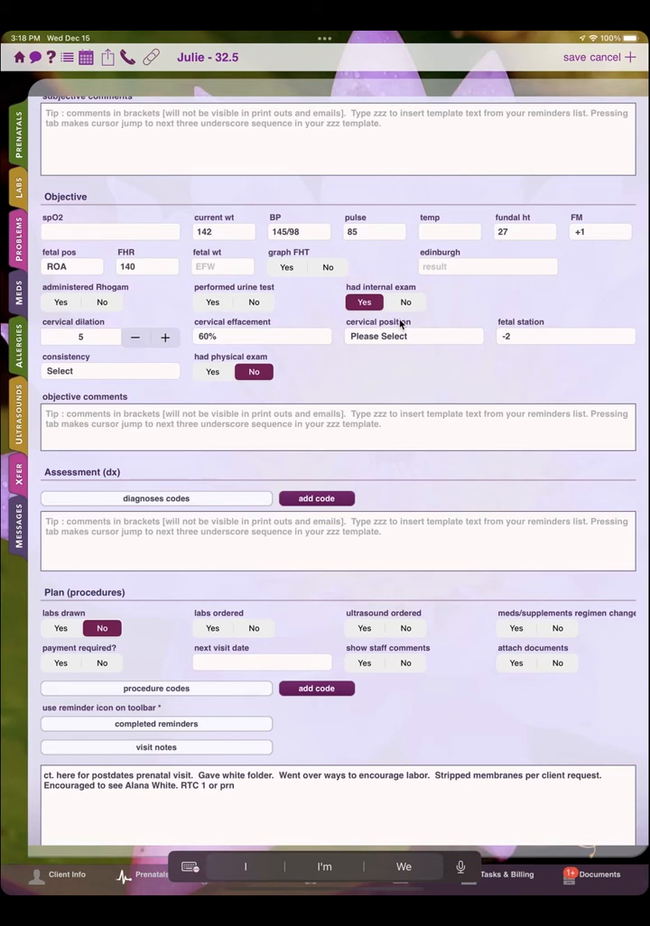
pyautogui.moveTo(379, 303)
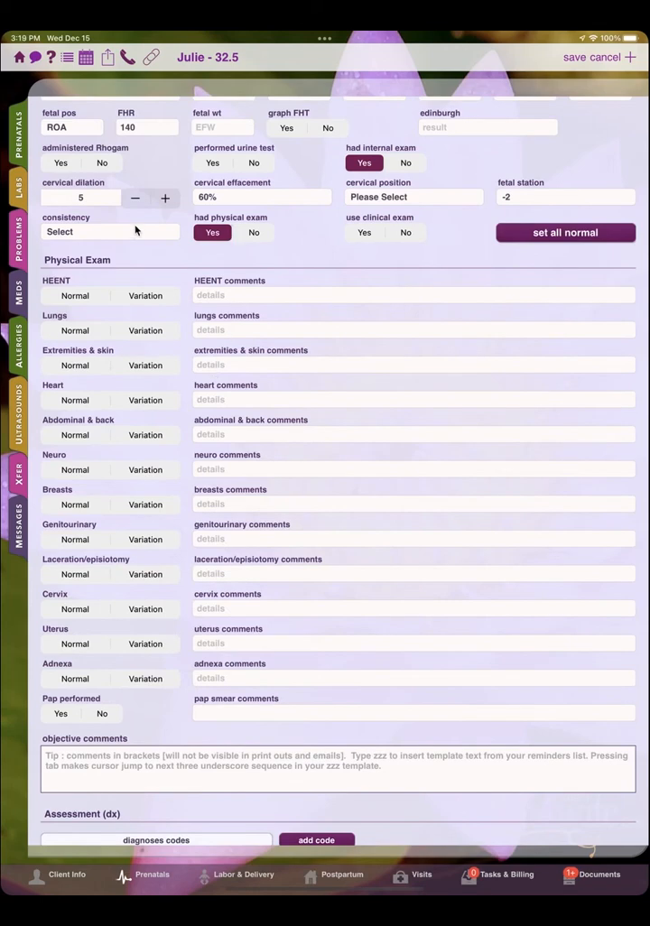
pyautogui.moveTo(220, 262)
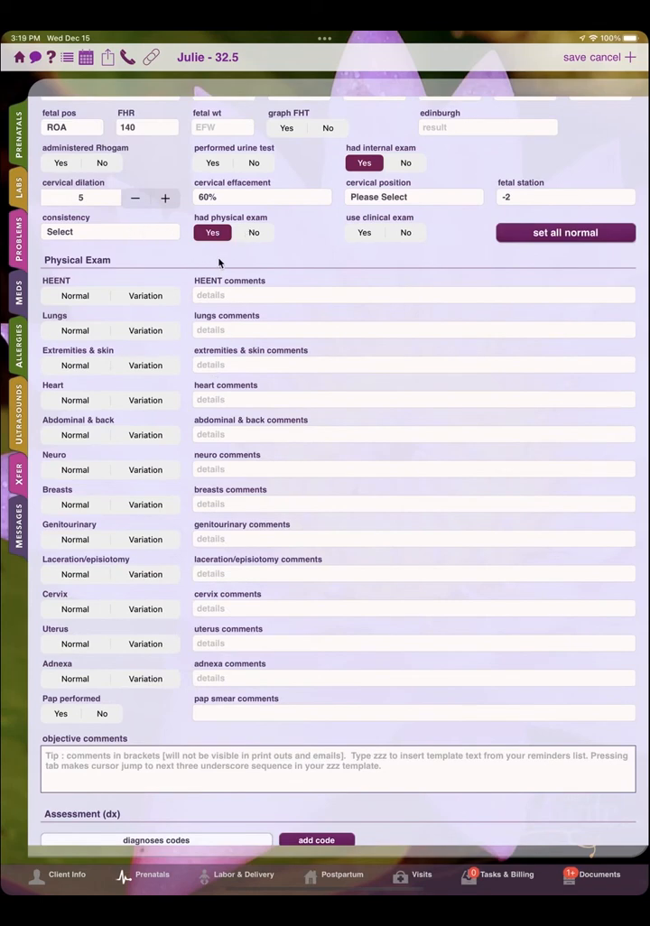
pyautogui.click(363, 233)
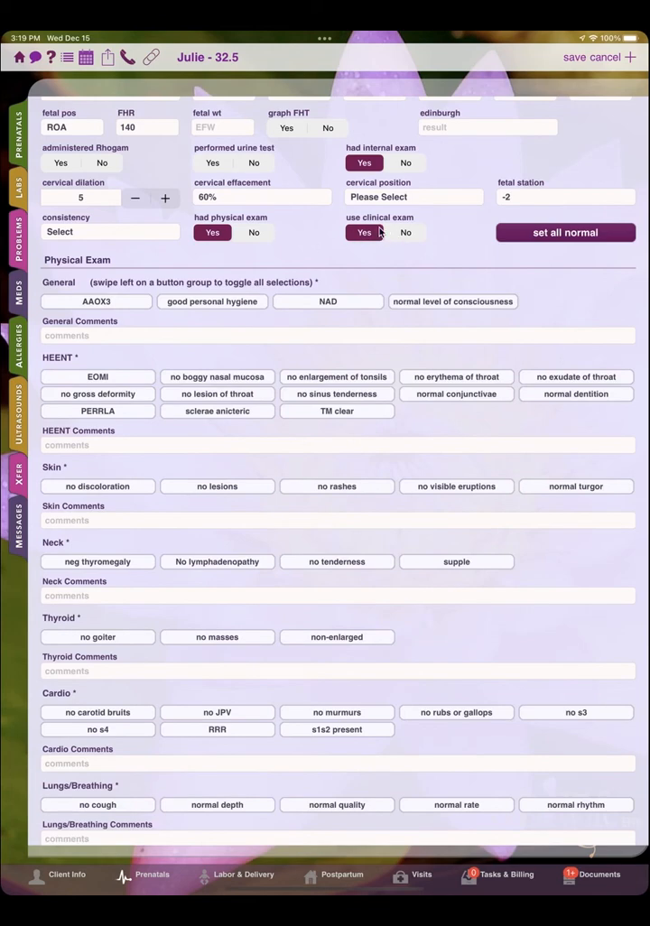
pyautogui.moveTo(187, 128)
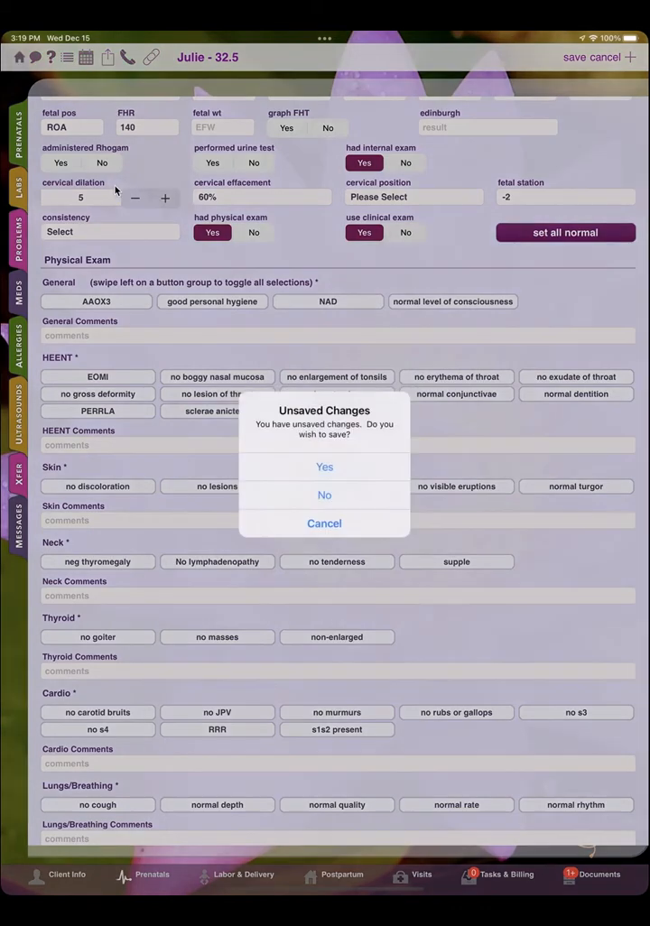
# Discard the visit changes and reopen the spO2 field in Customize Forms.
pyautogui.click(324, 467)
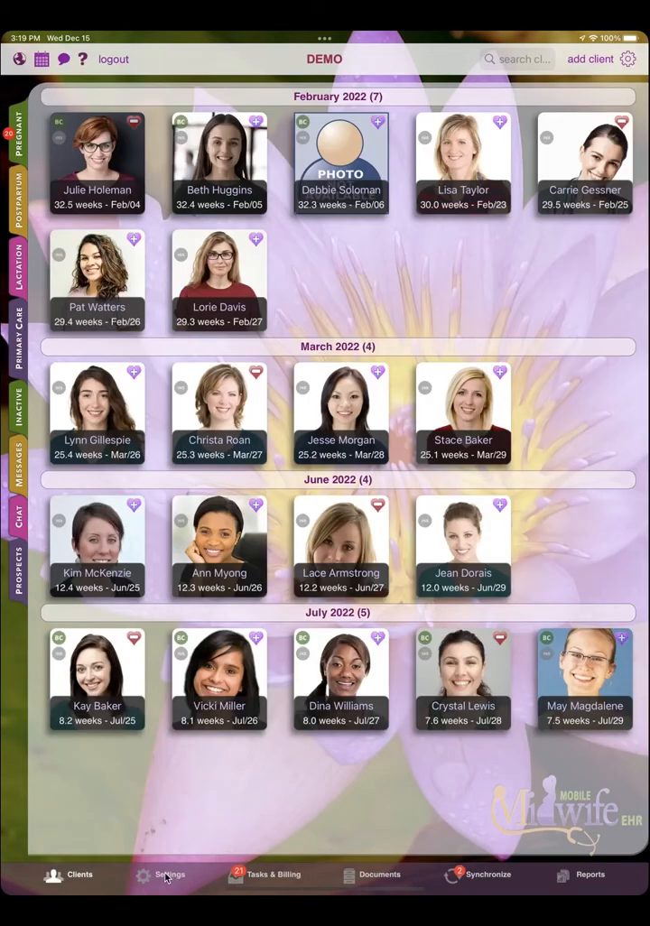
pyautogui.click(164, 875)
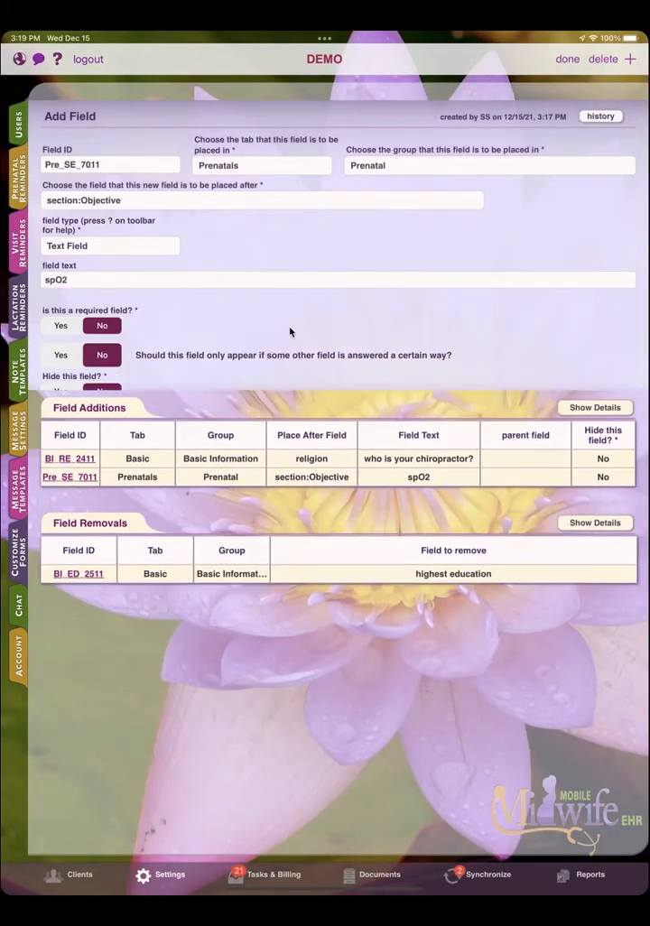
pyautogui.click(262, 200)
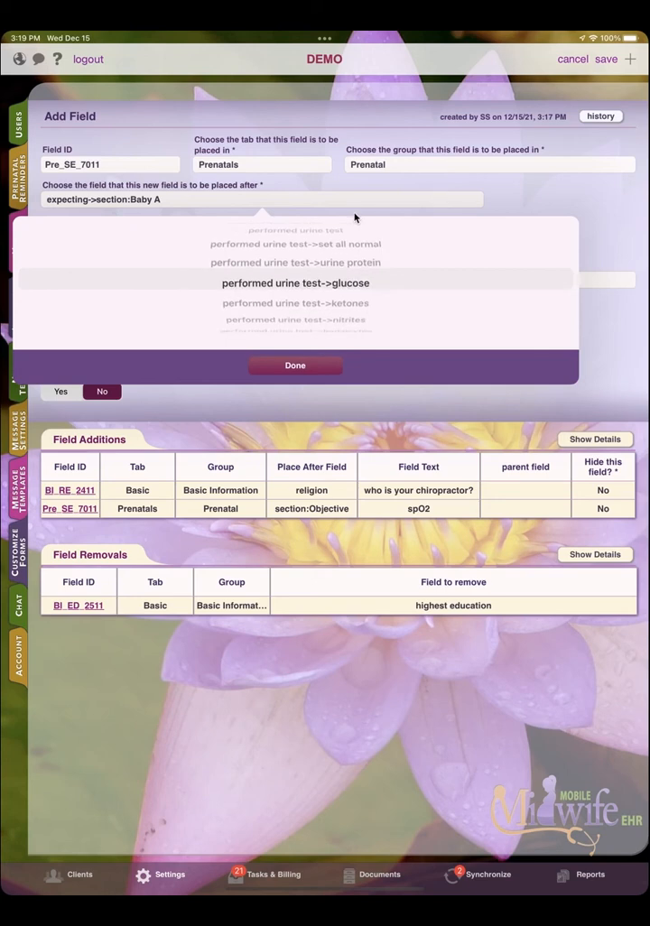
# Set spO2's placement to after 'had physical exam->use clinical exam'.
pyautogui.scroll(-3)
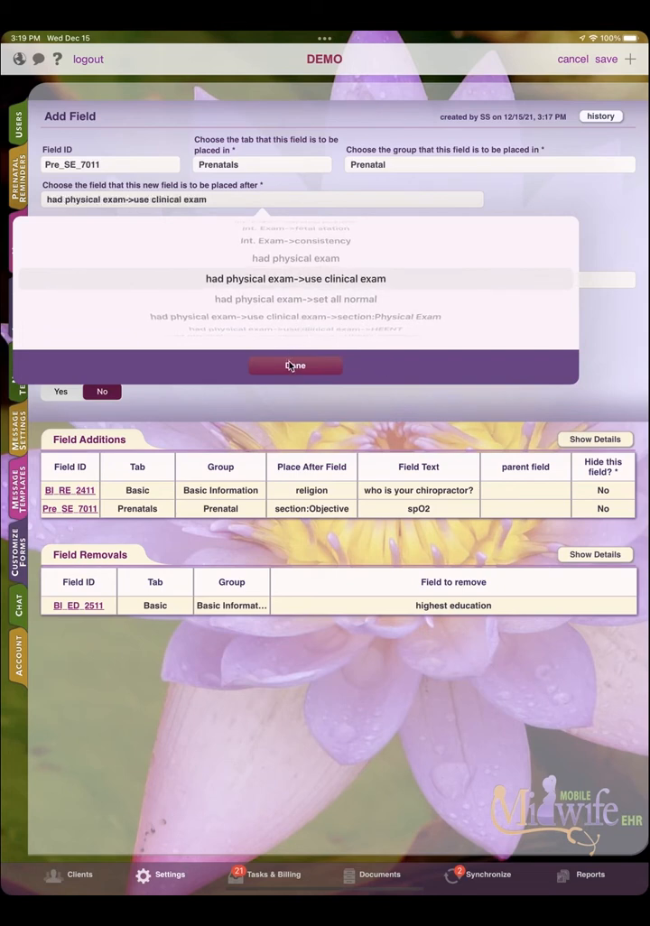
pyautogui.click(295, 366)
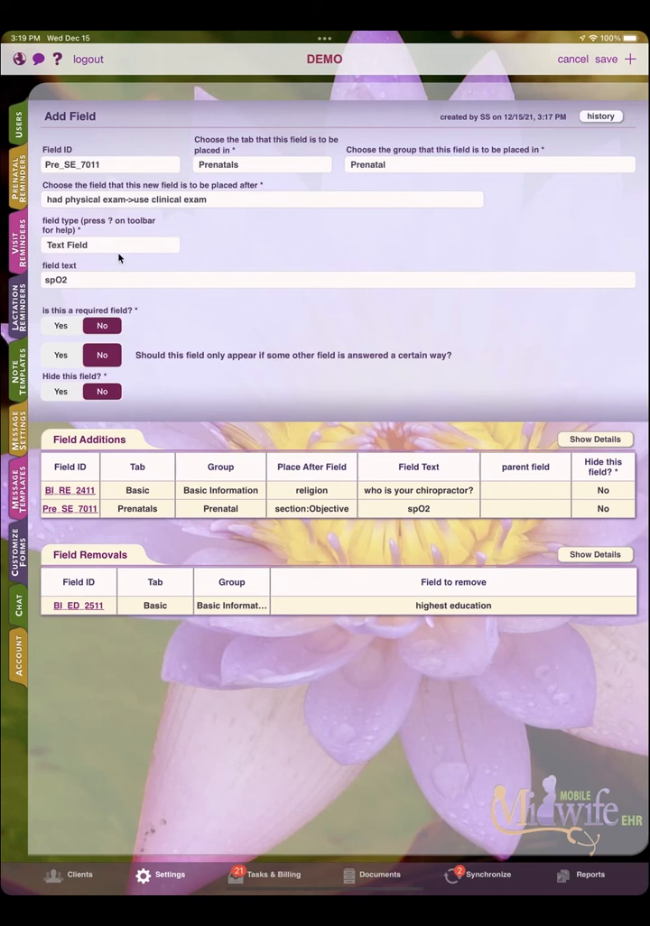
pyautogui.moveTo(88, 263)
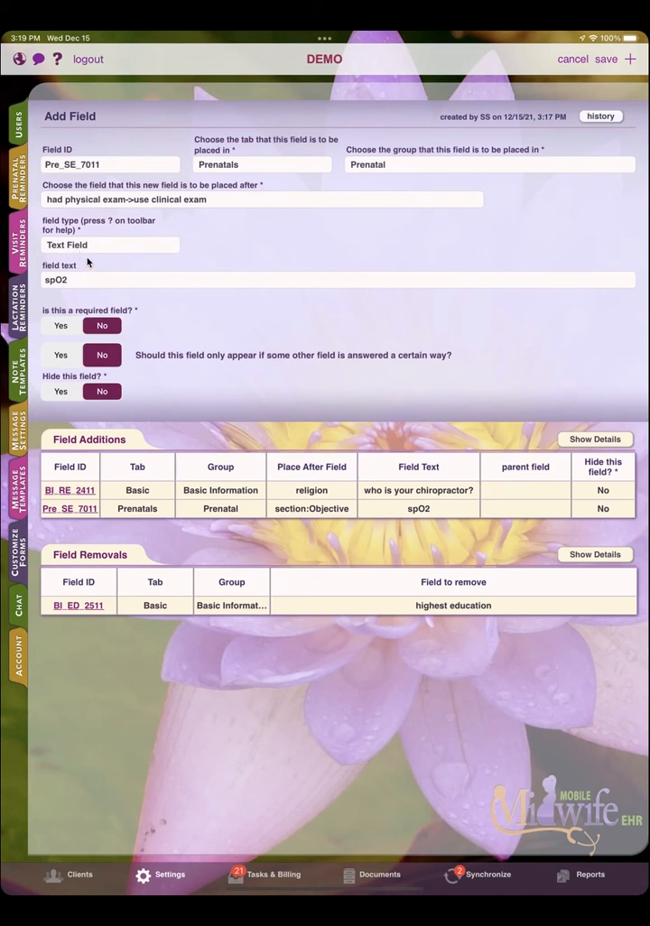
pyautogui.moveTo(74, 345)
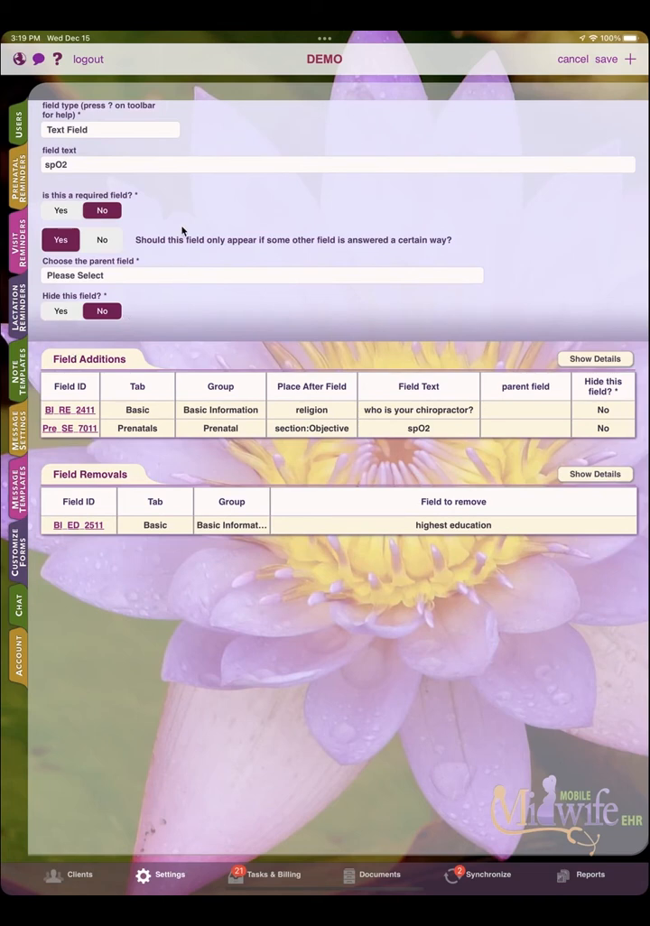
# Make spO2 display only when 'use clinical exam' is Yes, then save the field.
pyautogui.click(69, 428)
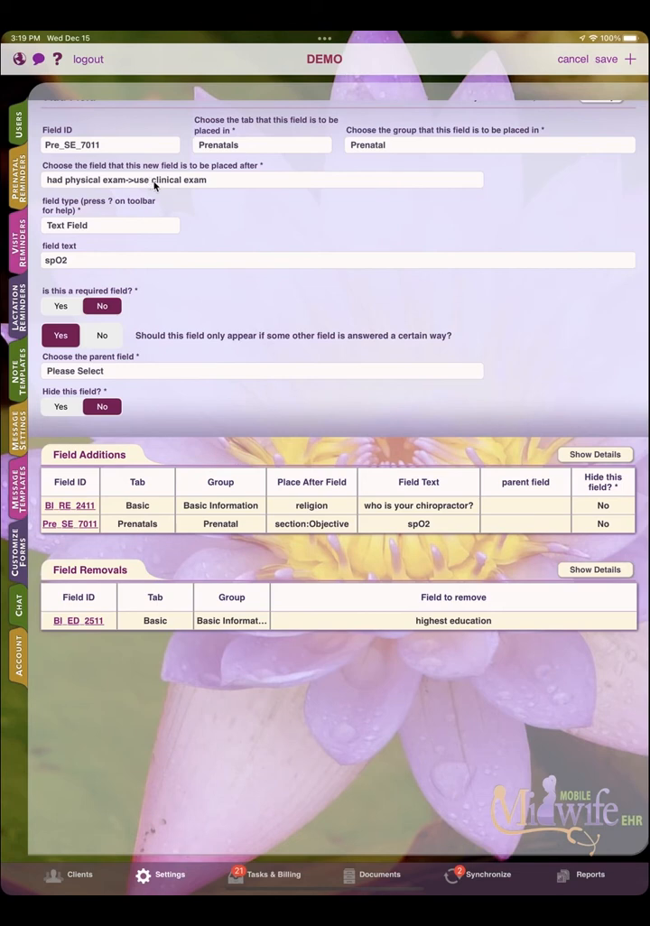
pyautogui.moveTo(160, 206)
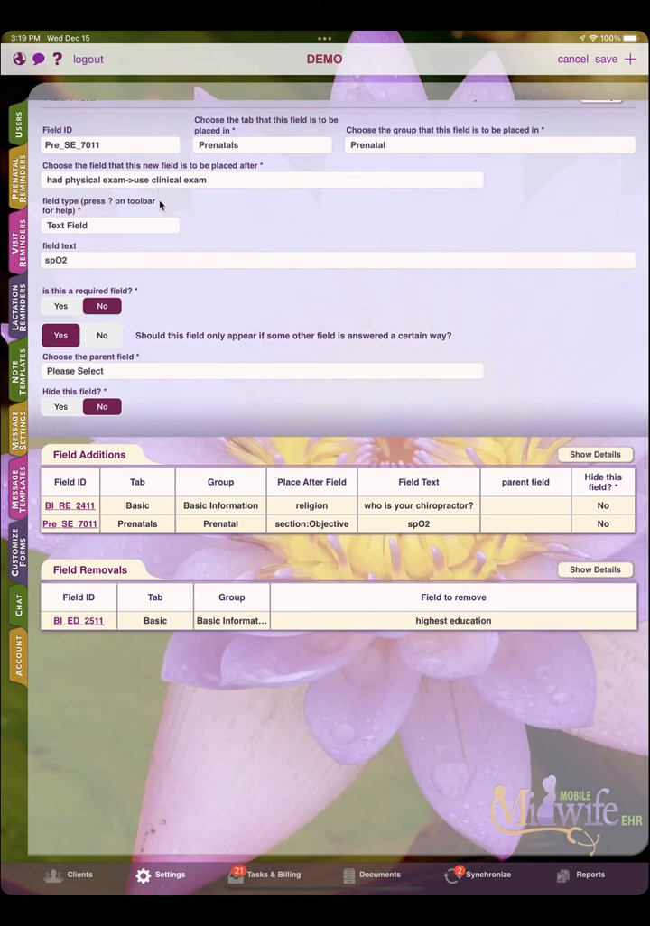
pyautogui.click(111, 225)
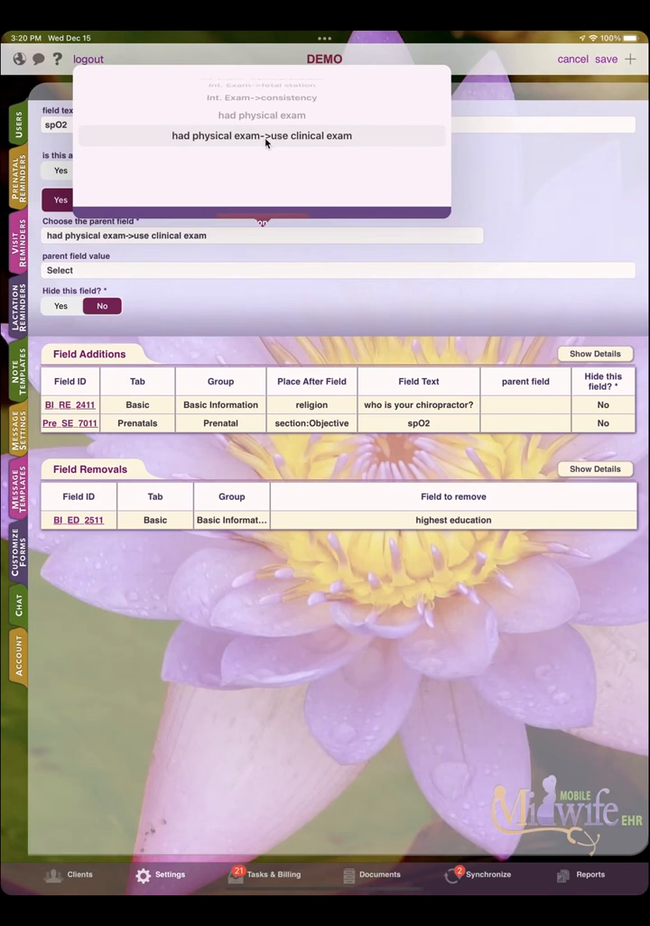
pyautogui.click(261, 135)
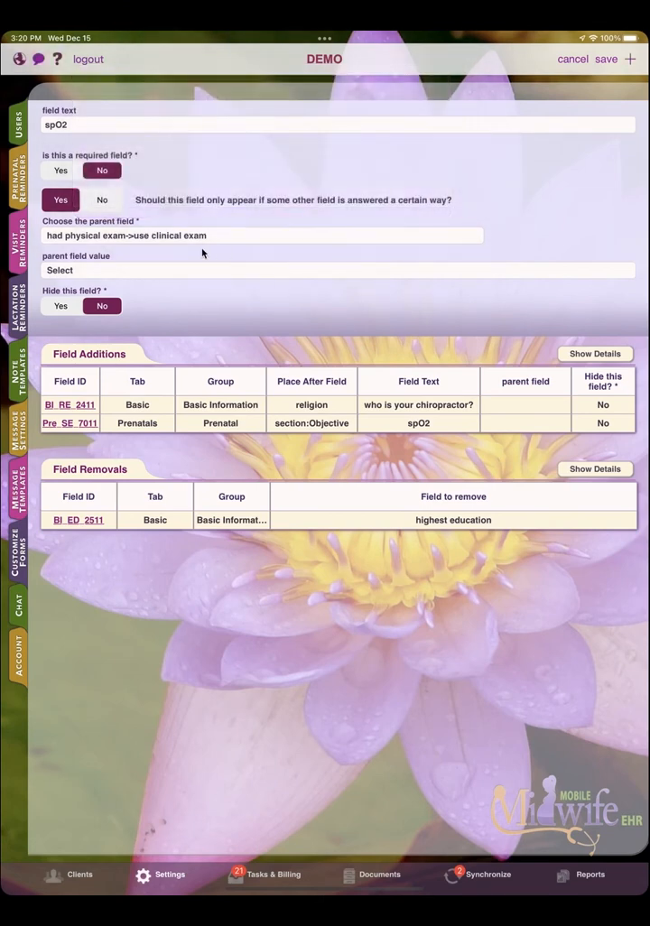
pyautogui.click(338, 269)
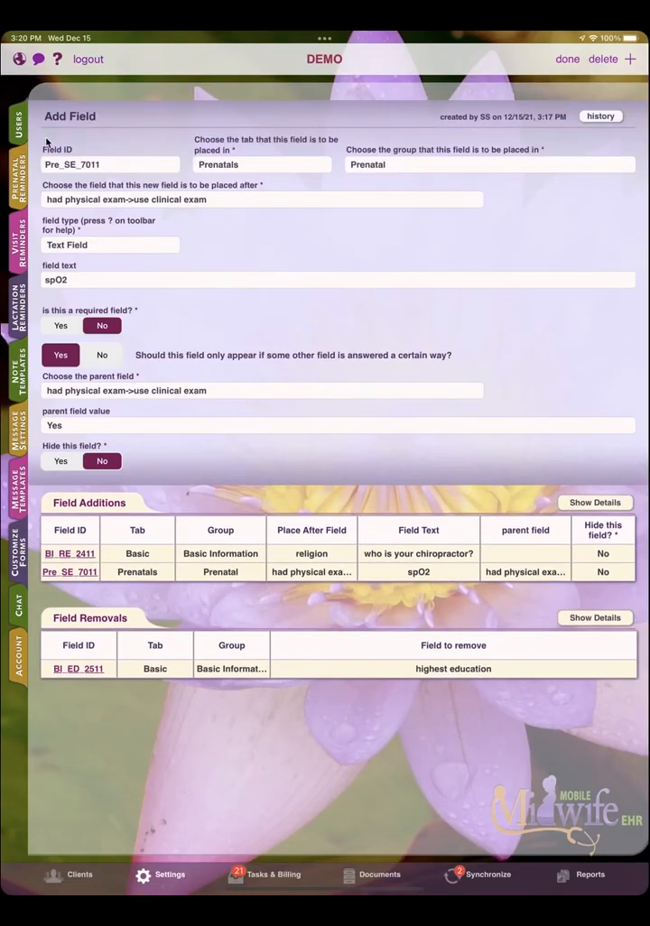
# Open the 32.5-week client Julie's prenatal visit and scroll to spO2 in Objective.
pyautogui.click(67, 875)
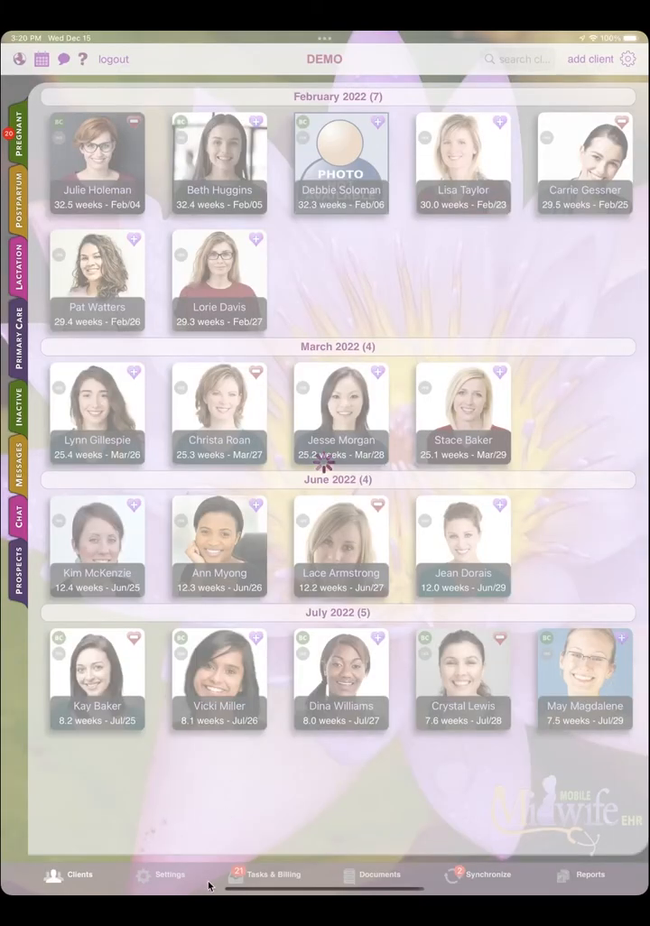
pyautogui.click(97, 163)
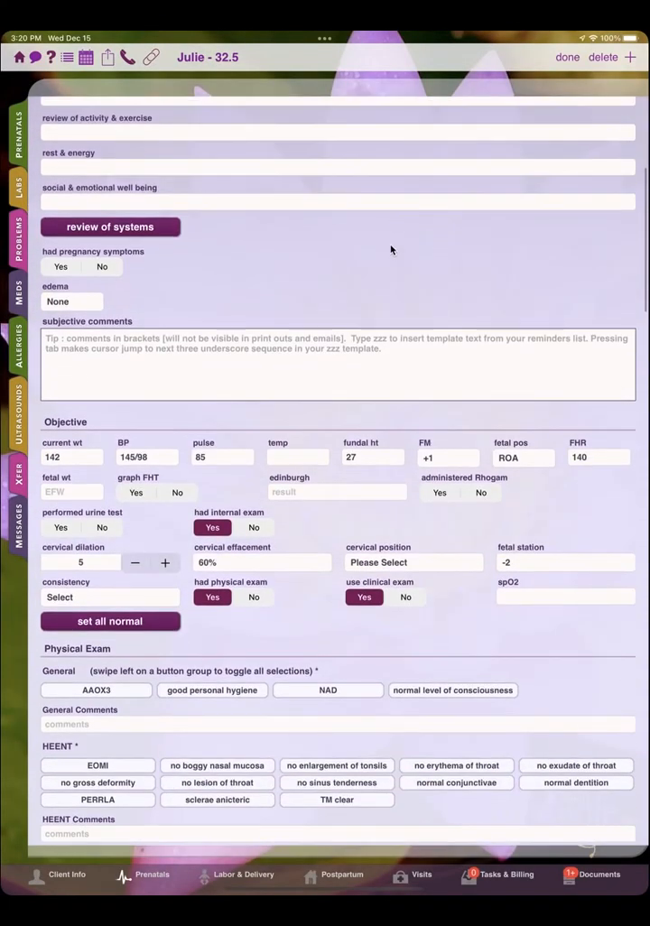
pyautogui.scroll(-3)
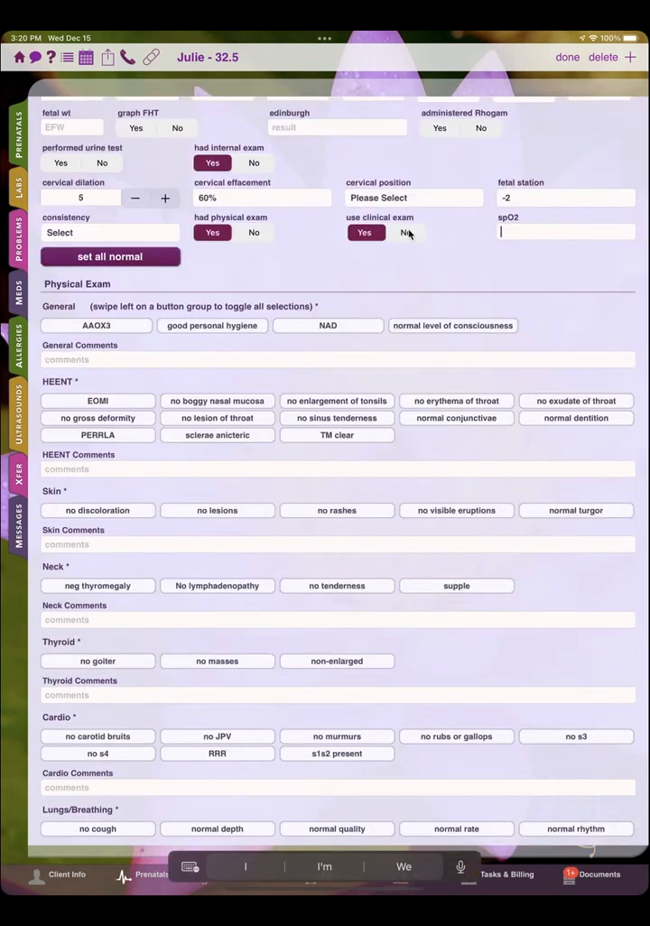
# Toggle 'use clinical exam' No then Yes to check spO2, and set all findings normal.
pyautogui.click(406, 232)
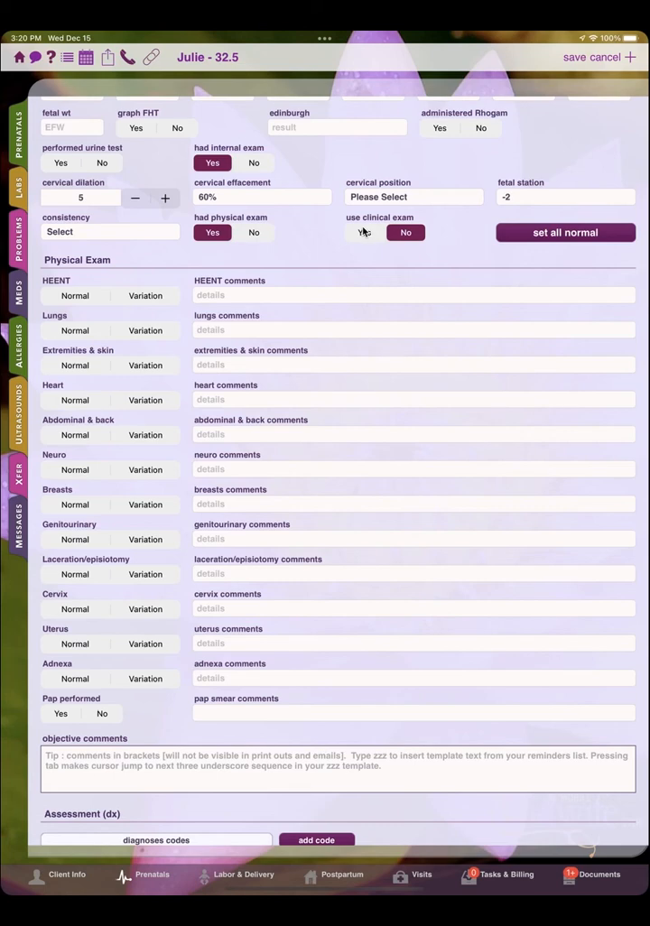
pyautogui.click(363, 233)
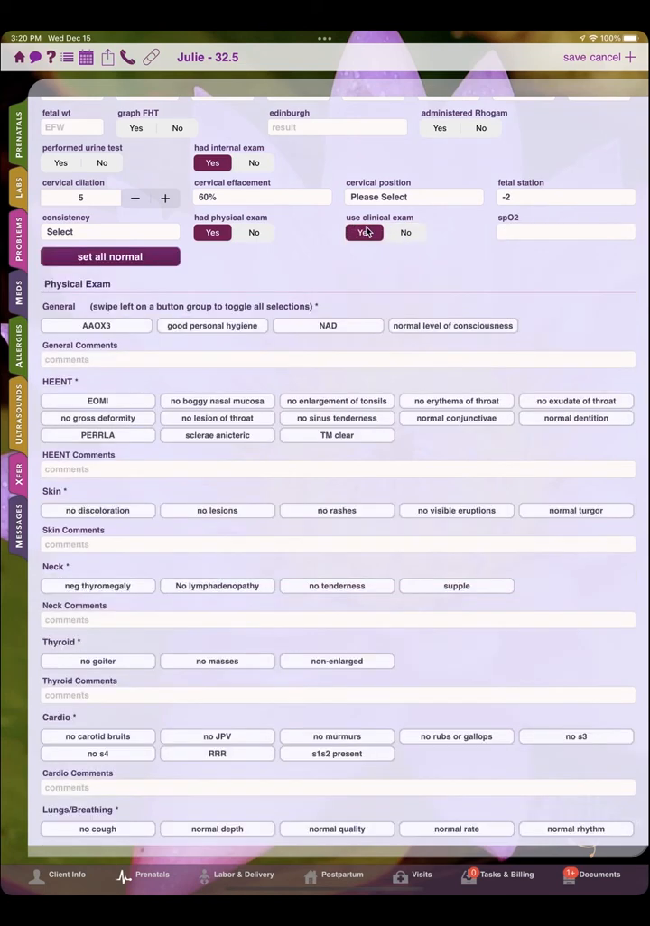
pyautogui.click(565, 232)
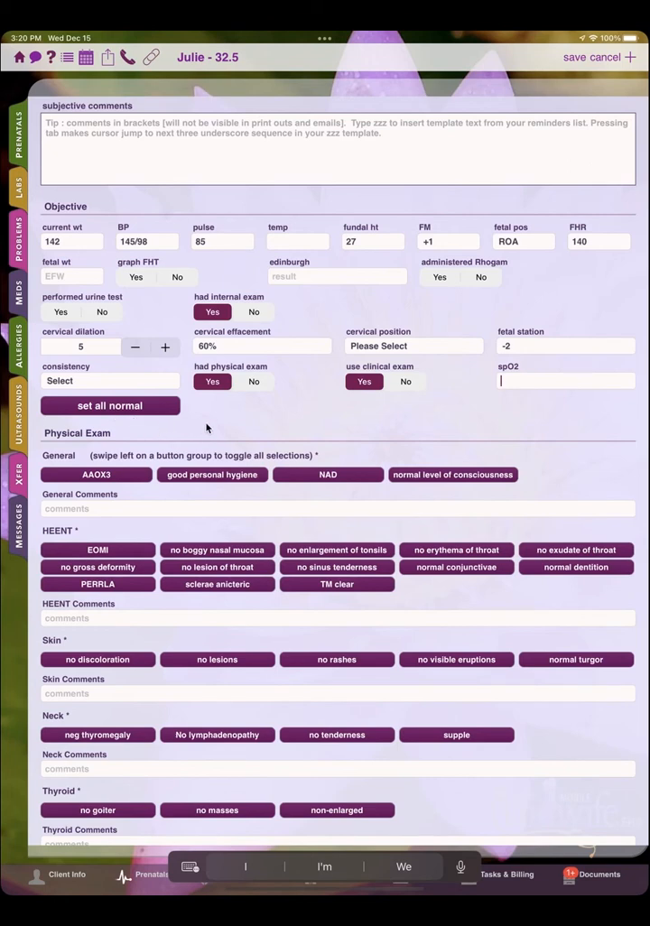
pyautogui.moveTo(209, 429)
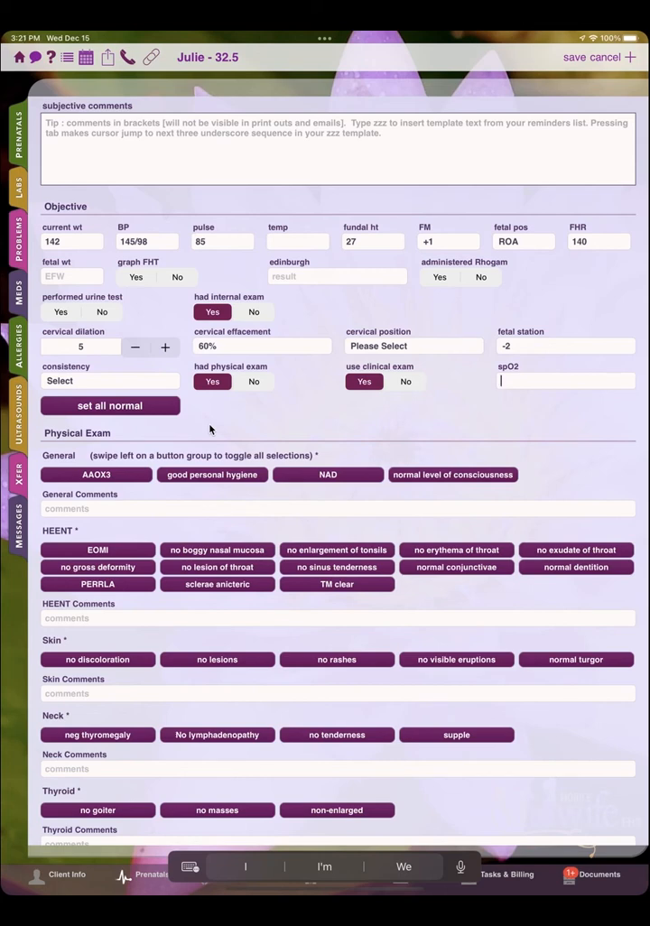
pyautogui.scroll(-3)
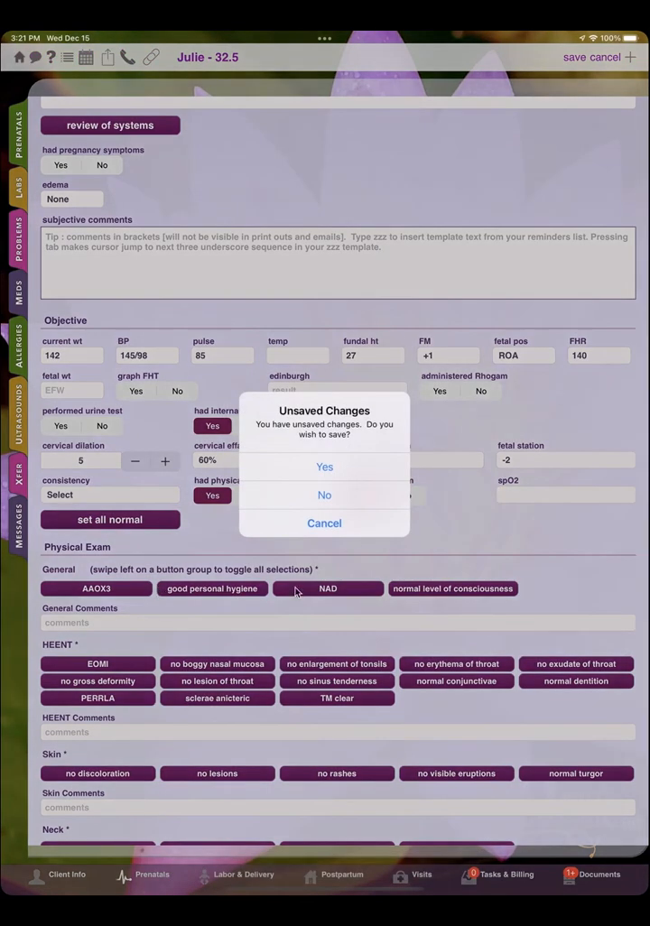
# Leave the visit without saving and scroll to the COVID vaccine questions setting.
pyautogui.click(324, 495)
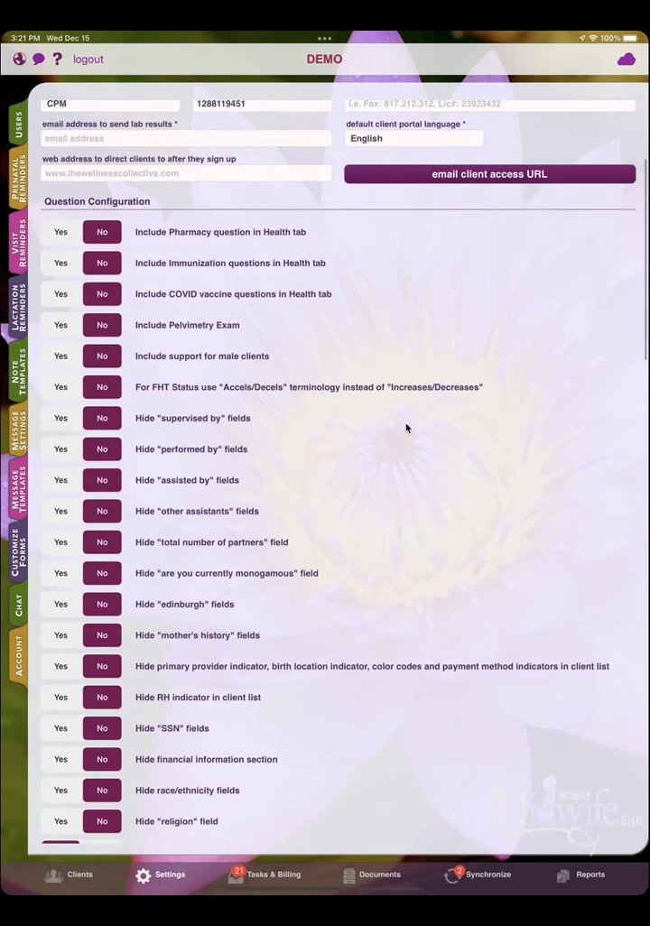
pyautogui.scroll(-3)
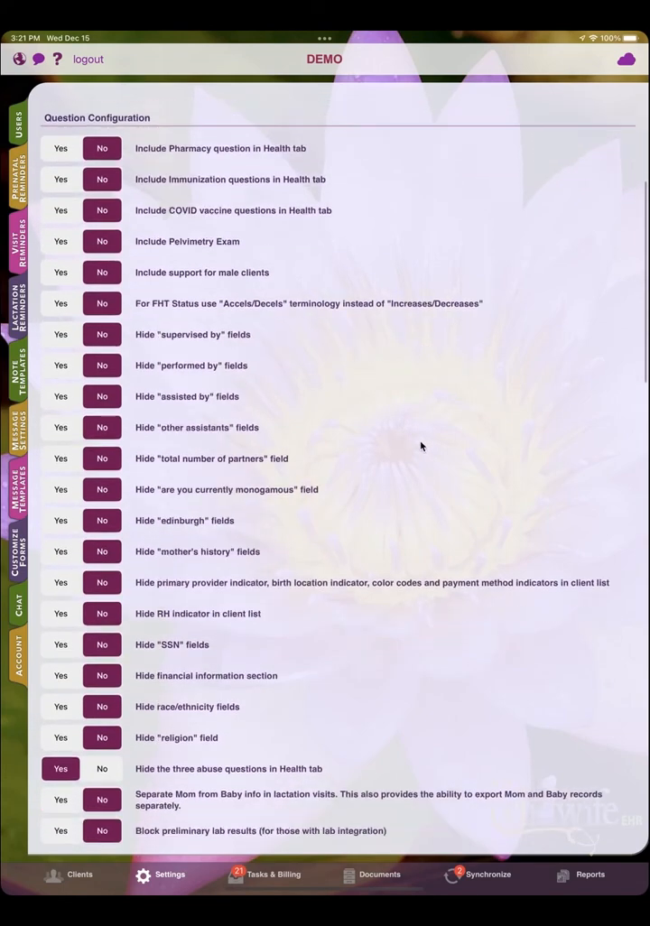
pyautogui.scroll(-3)
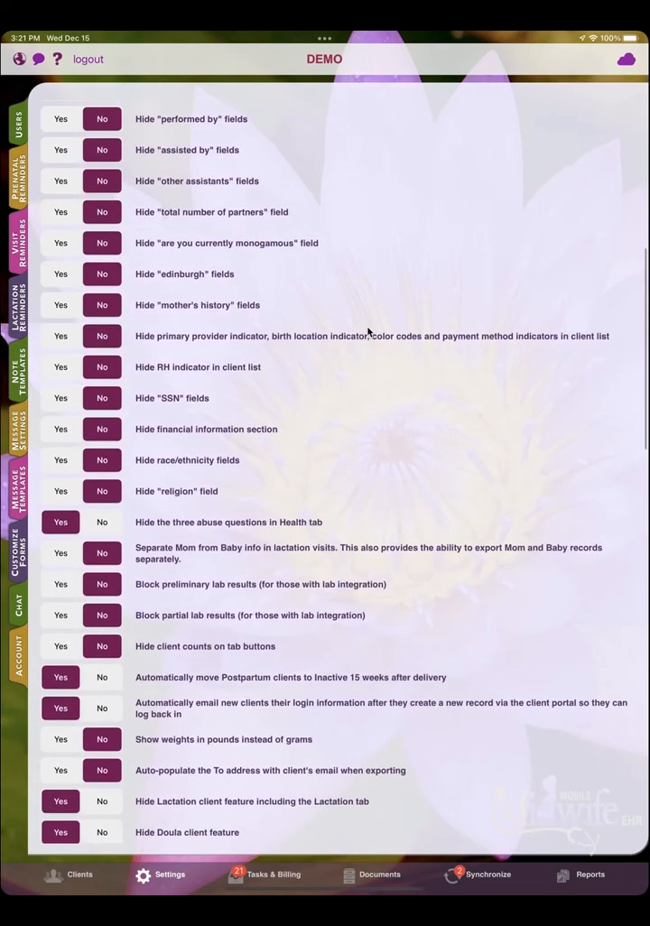
pyautogui.scroll(-3)
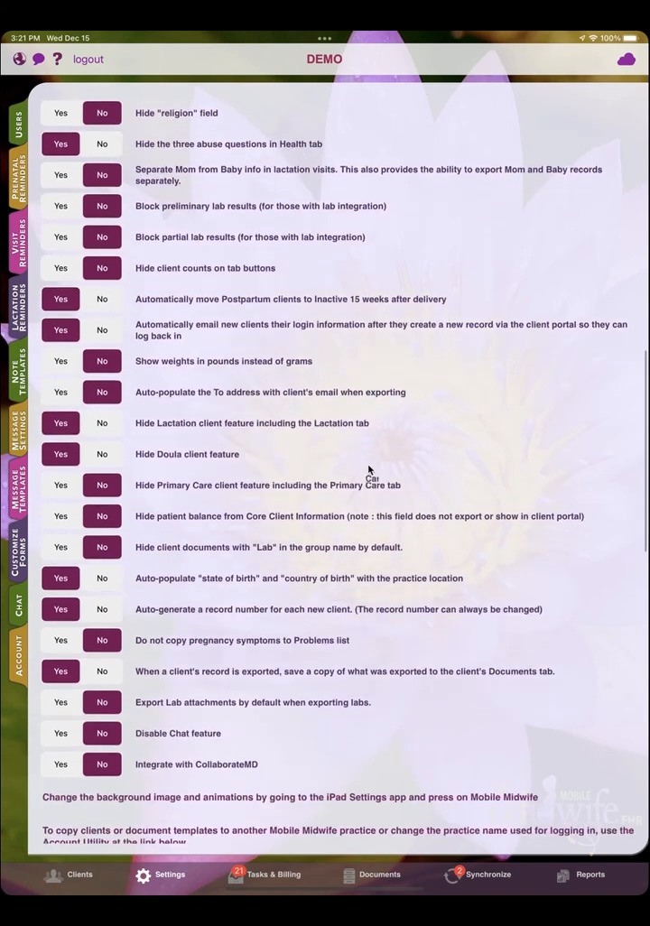
pyautogui.scroll(-3)
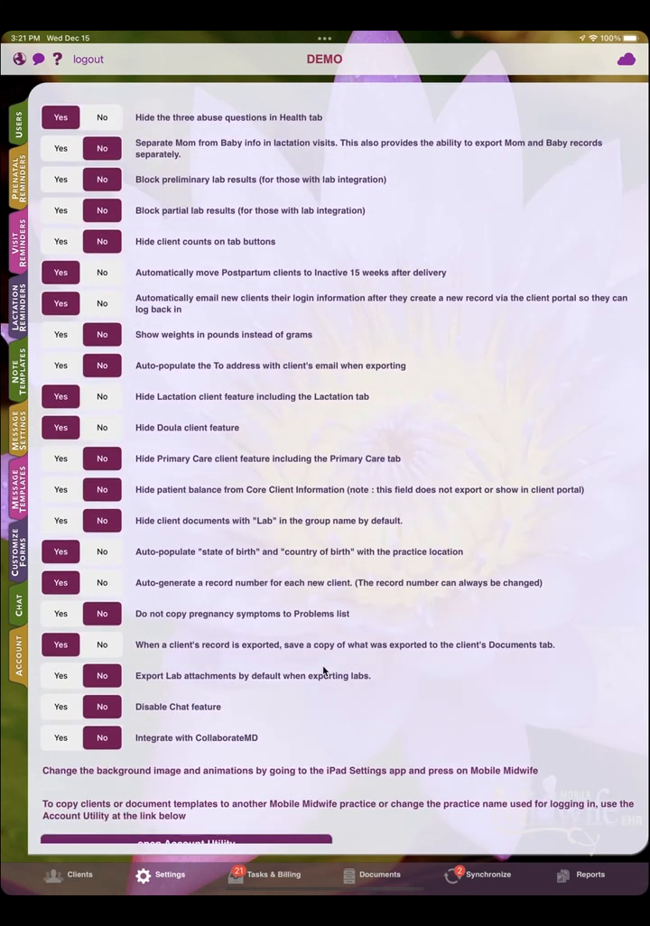
pyautogui.moveTo(263, 489)
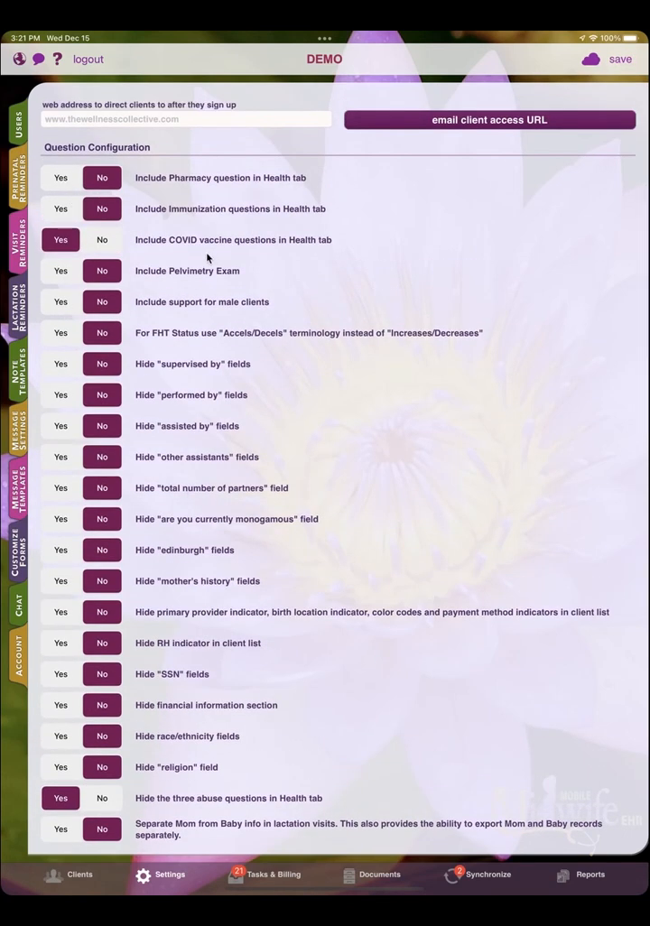
# Save the enabled COVID vaccine questions setting, ignore the lab-results email warning, and reopen Julie.
pyautogui.click(80, 874)
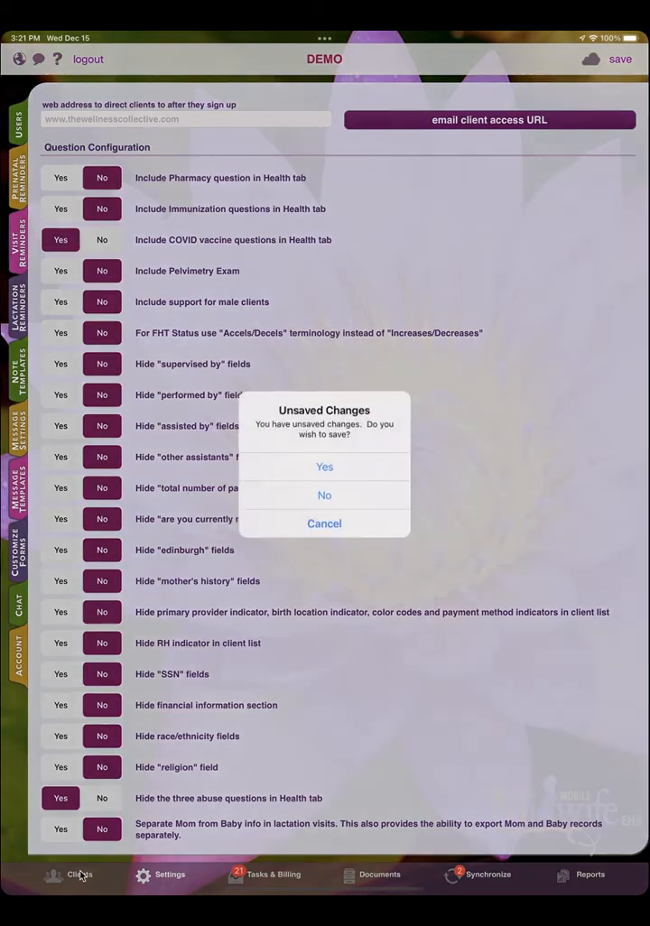
pyautogui.click(324, 467)
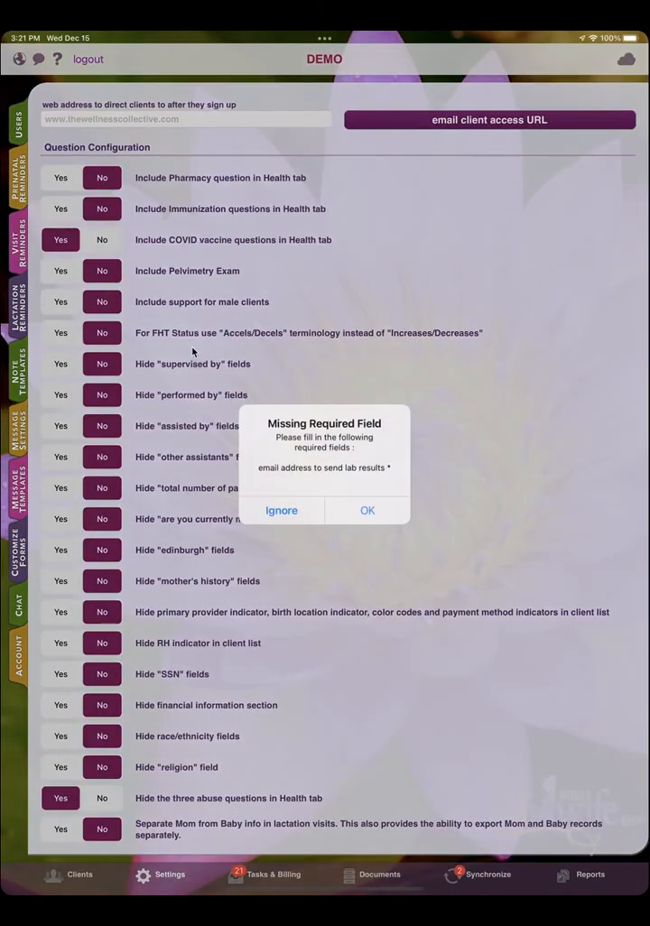
pyautogui.click(281, 510)
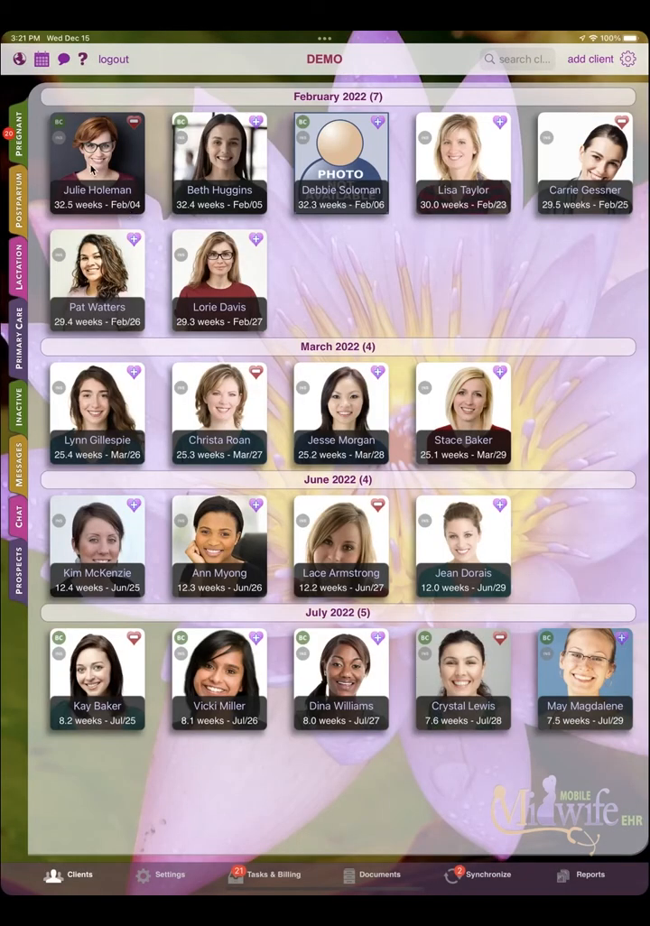
pyautogui.click(96, 163)
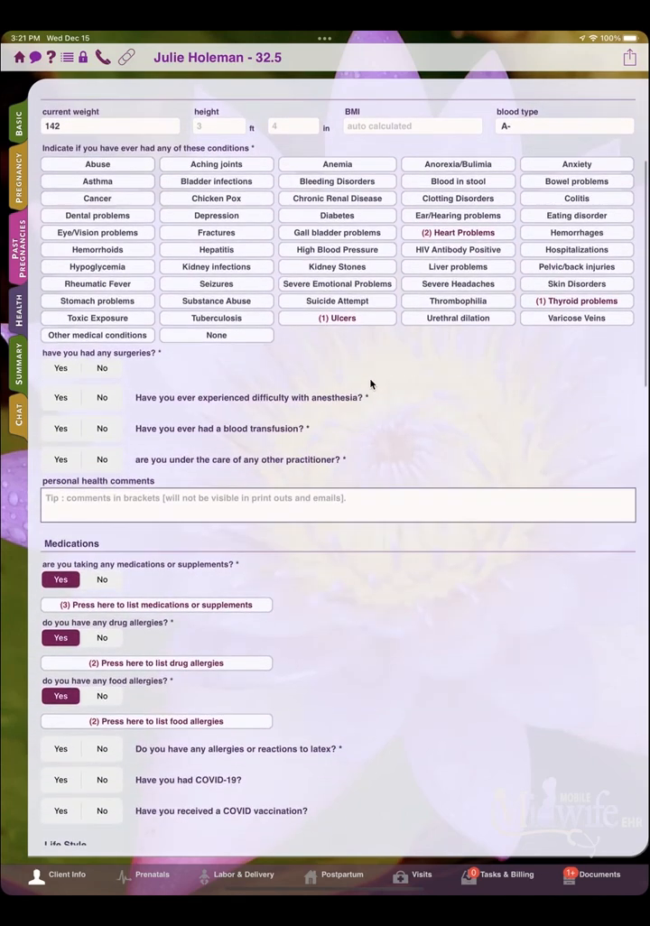
pyautogui.moveTo(405, 621)
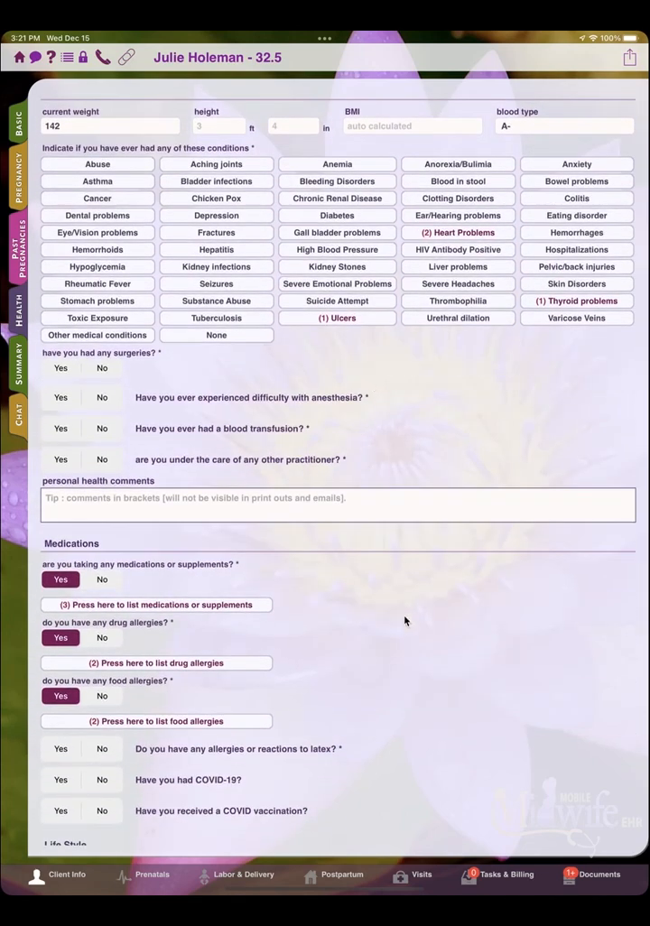
# Answer Yes to having had COVID-19 and vaccination, leaving the vaccination date blank.
pyautogui.scroll(-3)
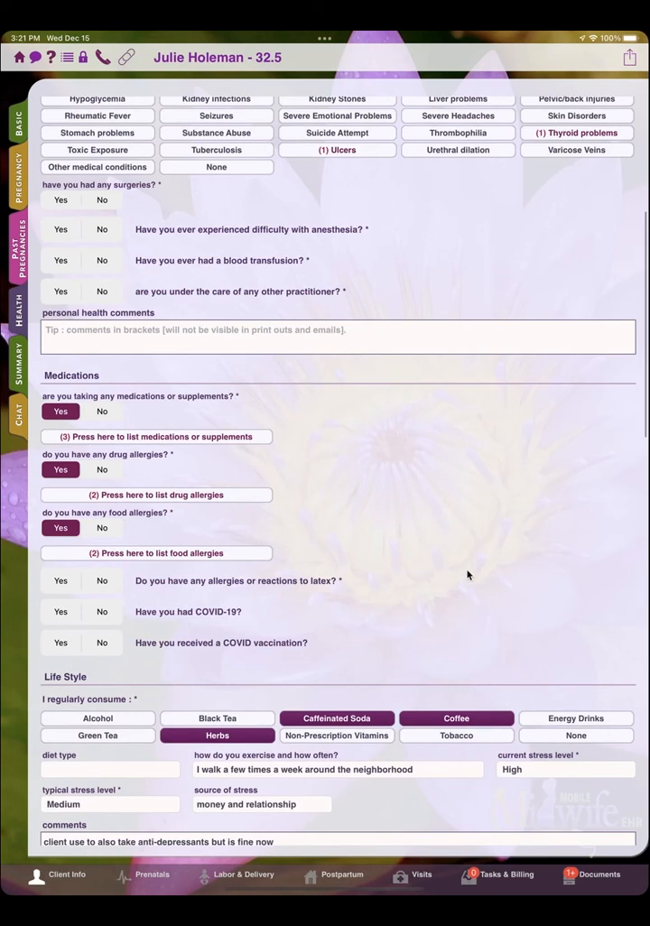
pyautogui.scroll(-3)
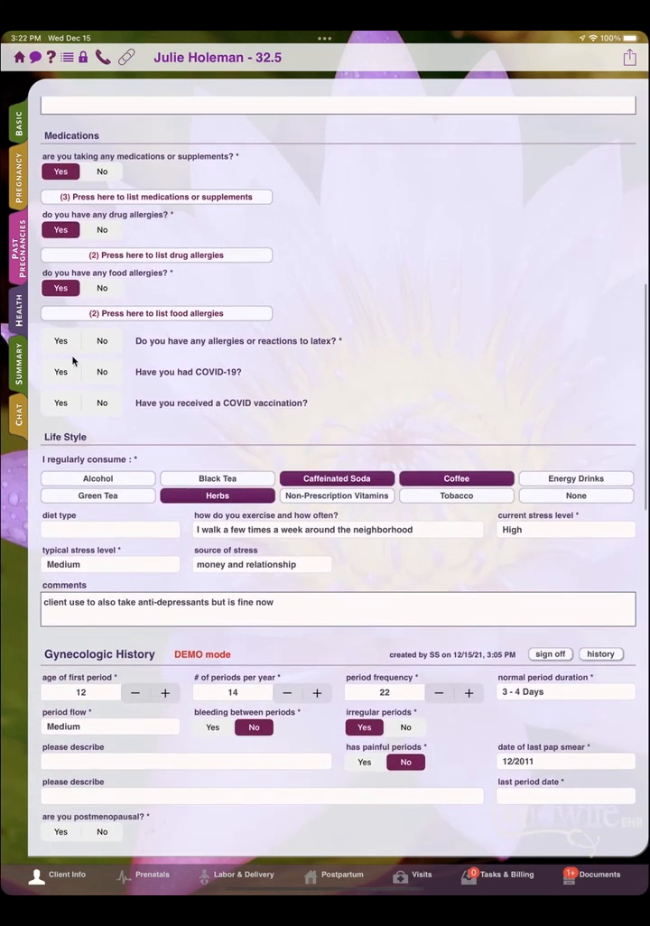
pyautogui.click(60, 372)
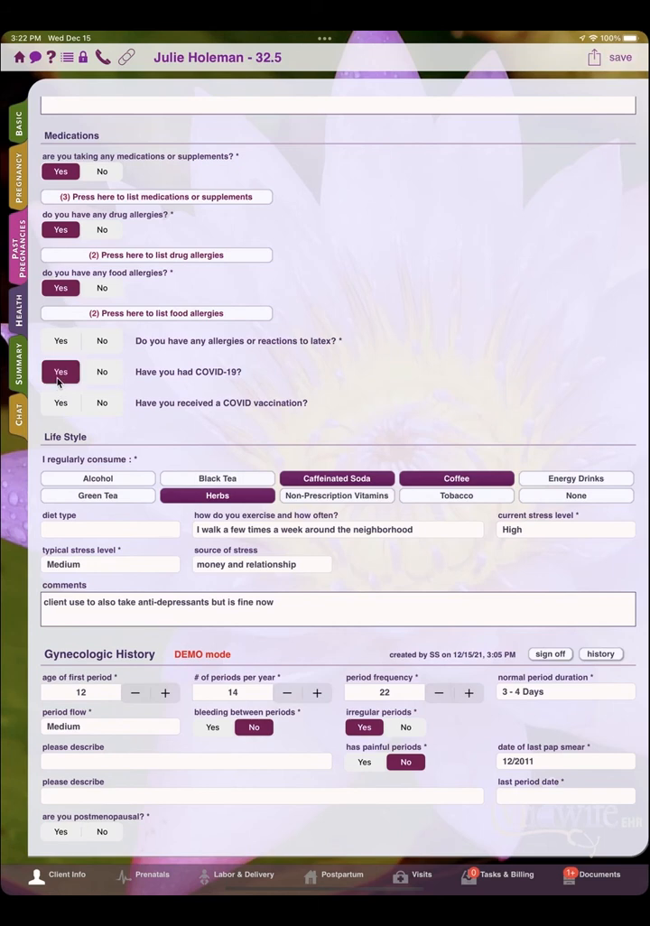
pyautogui.scroll(-3)
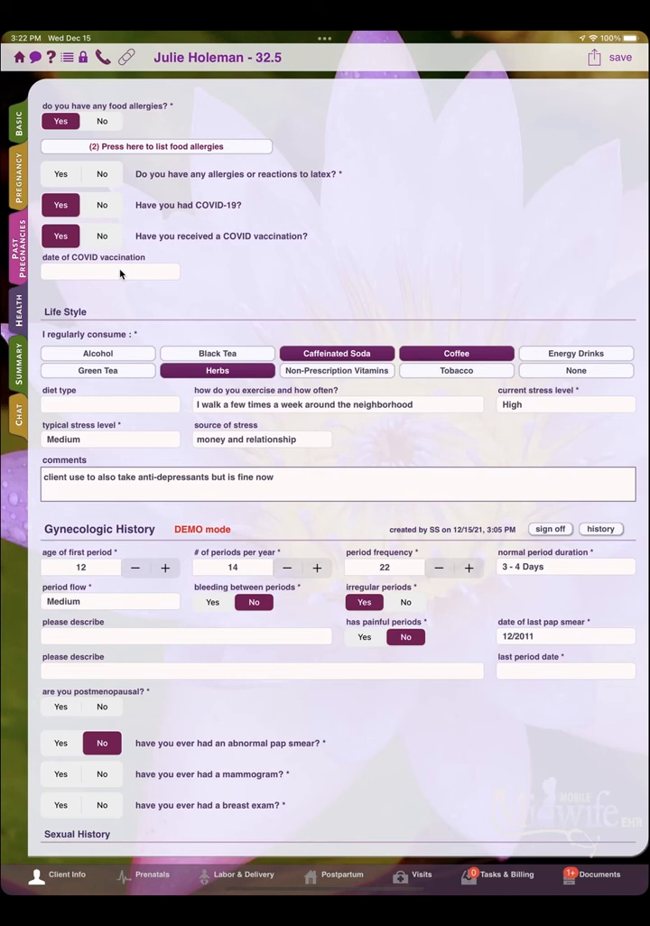
pyautogui.click(109, 271)
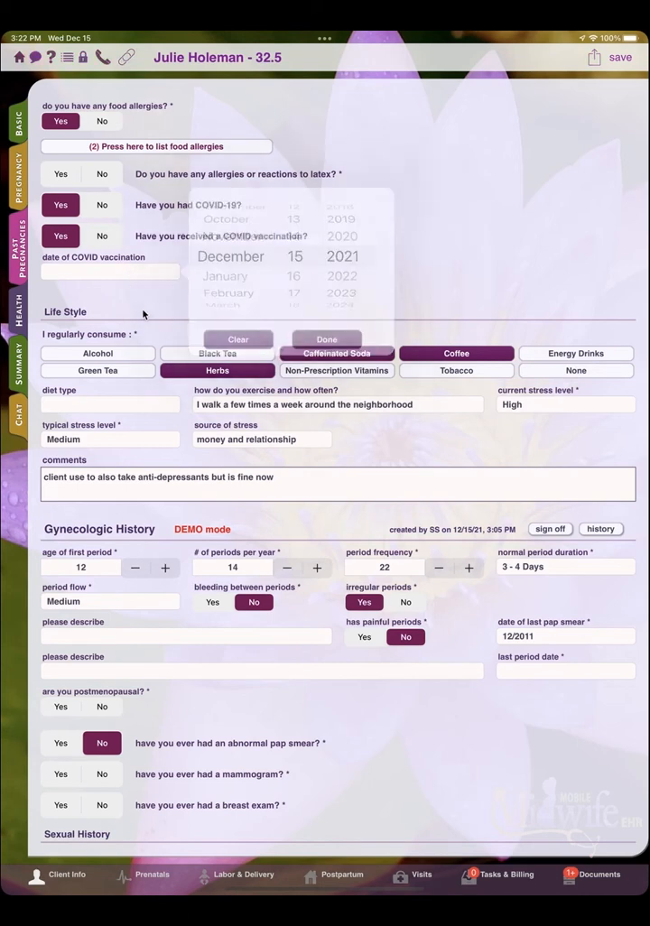
pyautogui.click(326, 340)
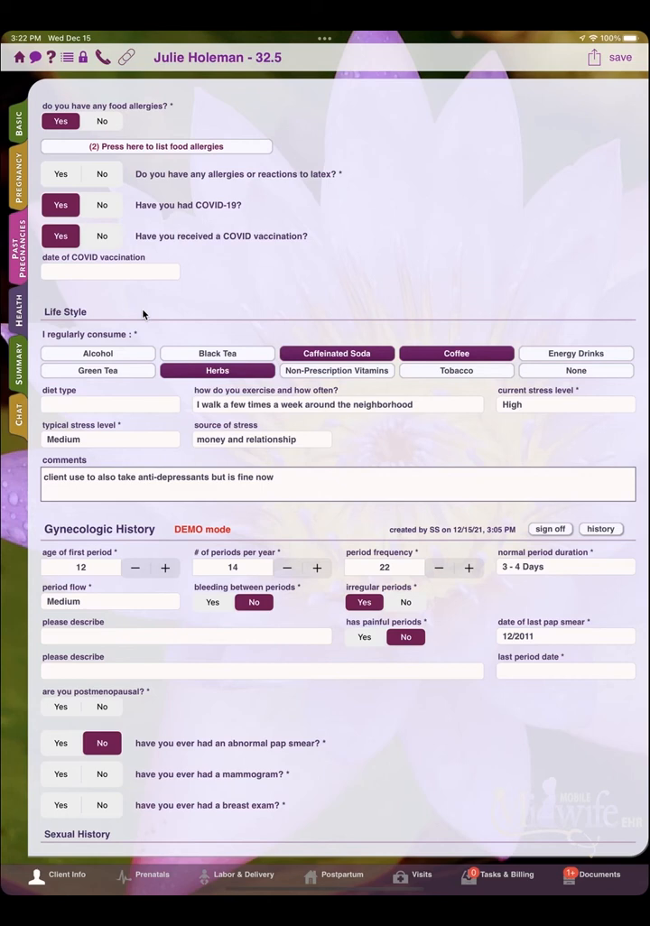
pyautogui.moveTo(159, 318)
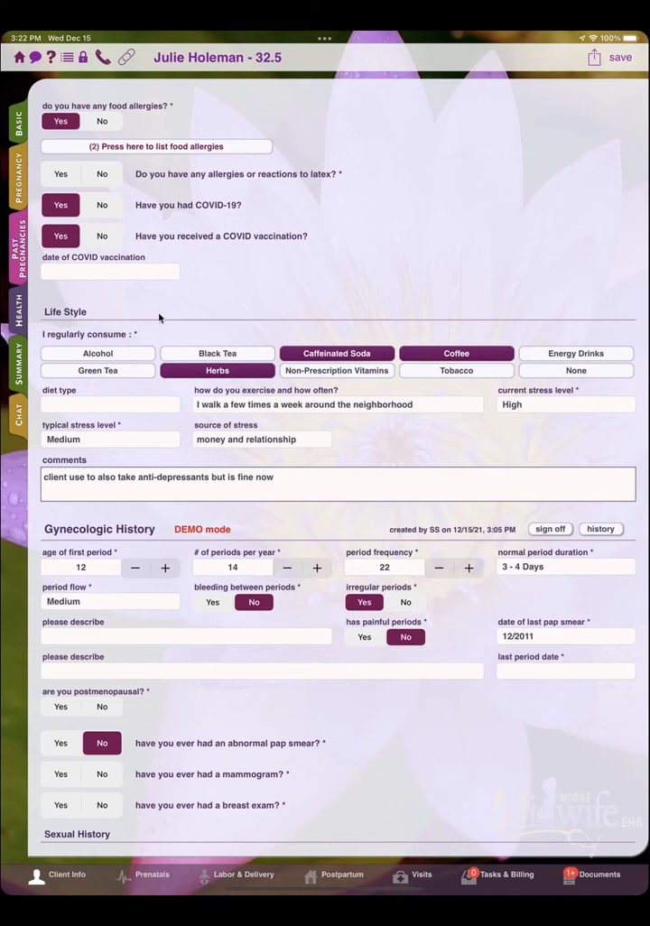